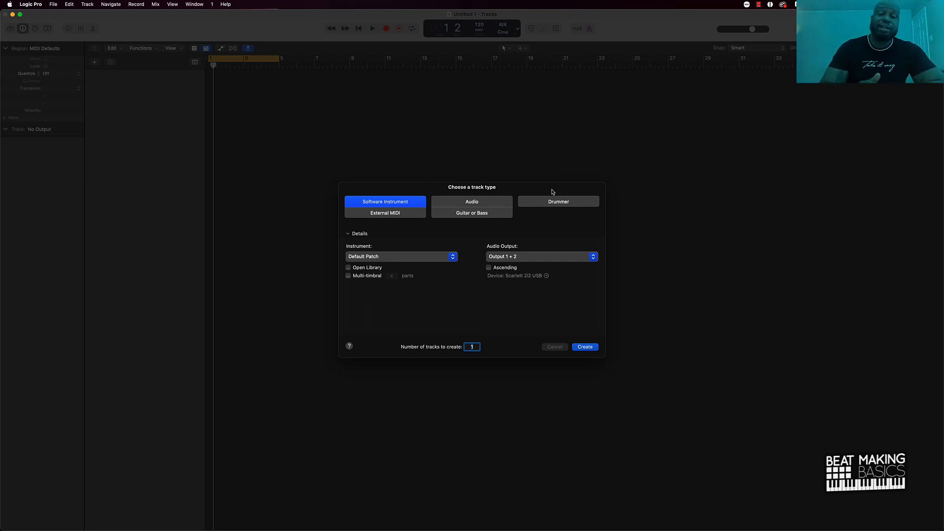
mouse_move(363, 254)
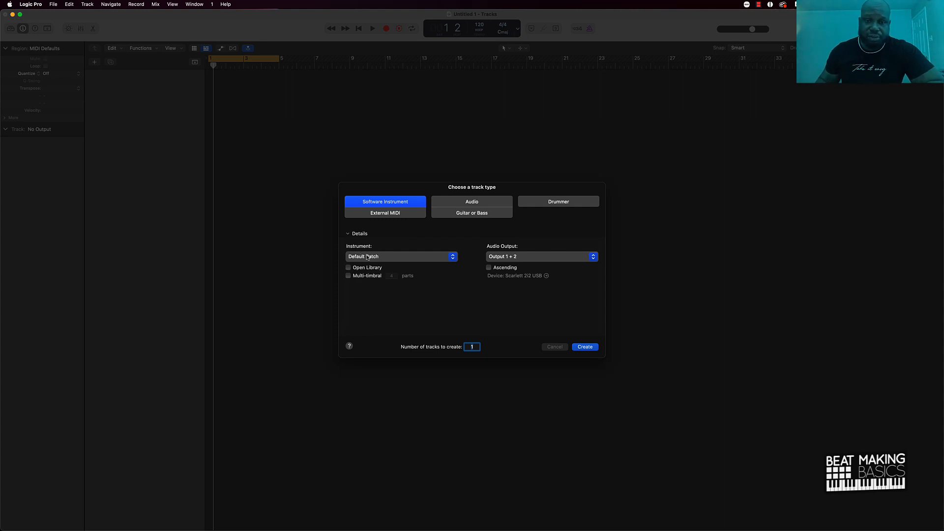
Create a software instrument track loaded with Sculpture (Modeling Synth).
click(401, 256)
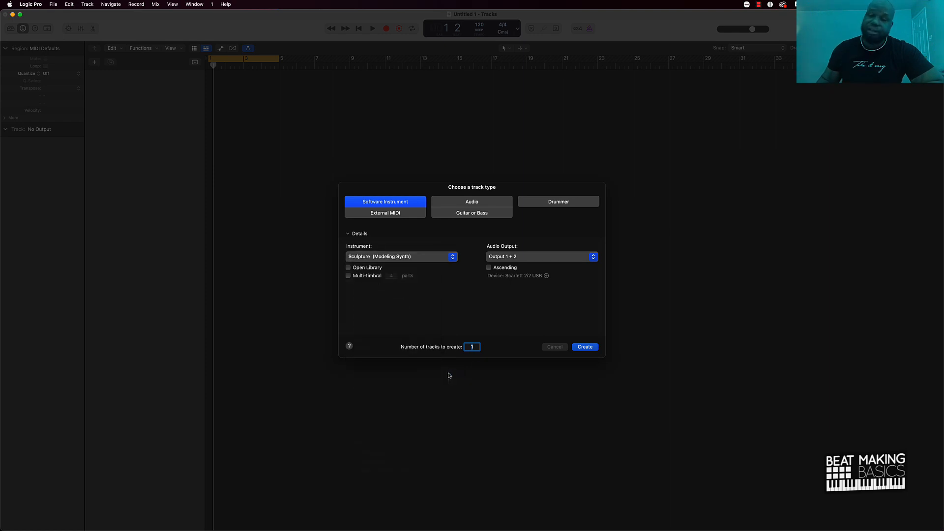
click(584, 346)
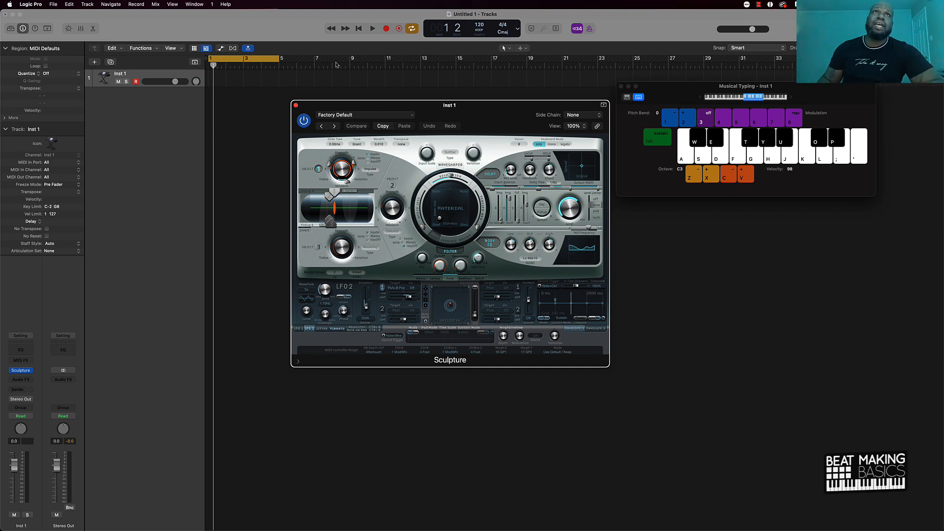
click(366, 115)
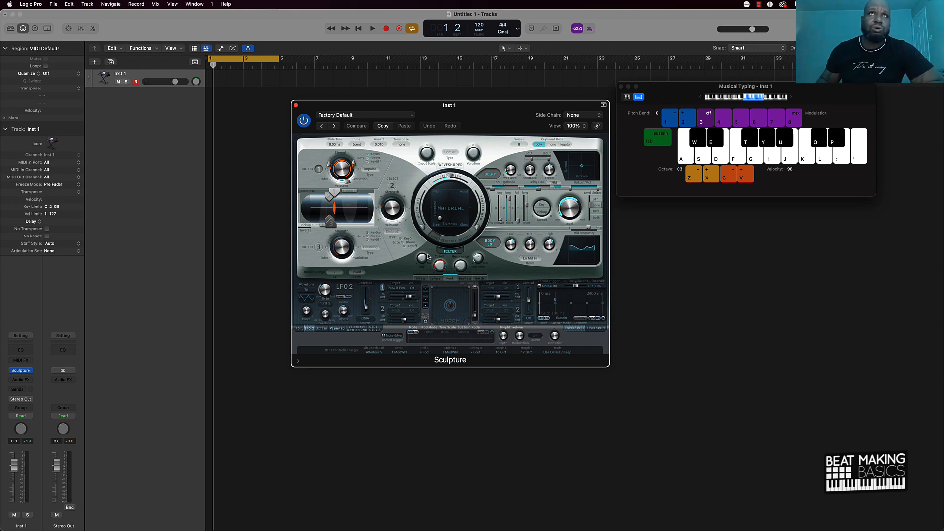
mouse_move(297, 142)
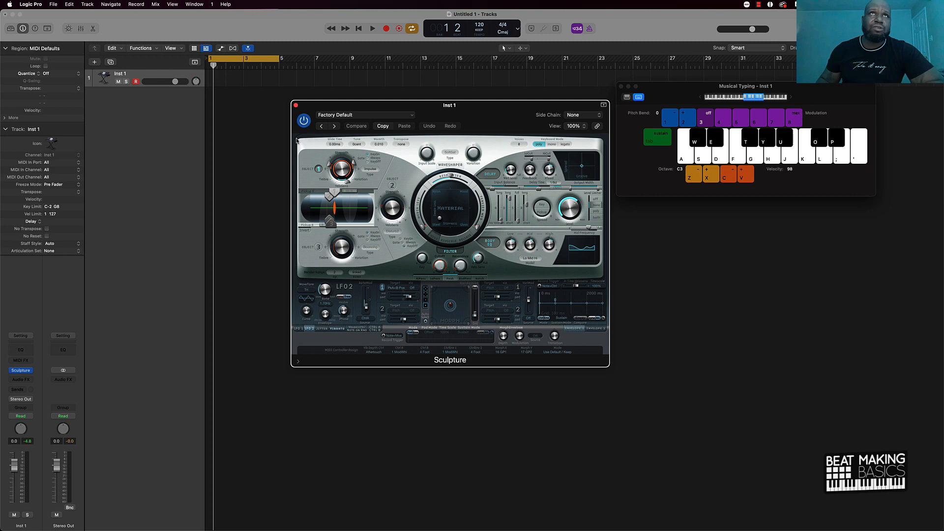
mouse_move(549, 145)
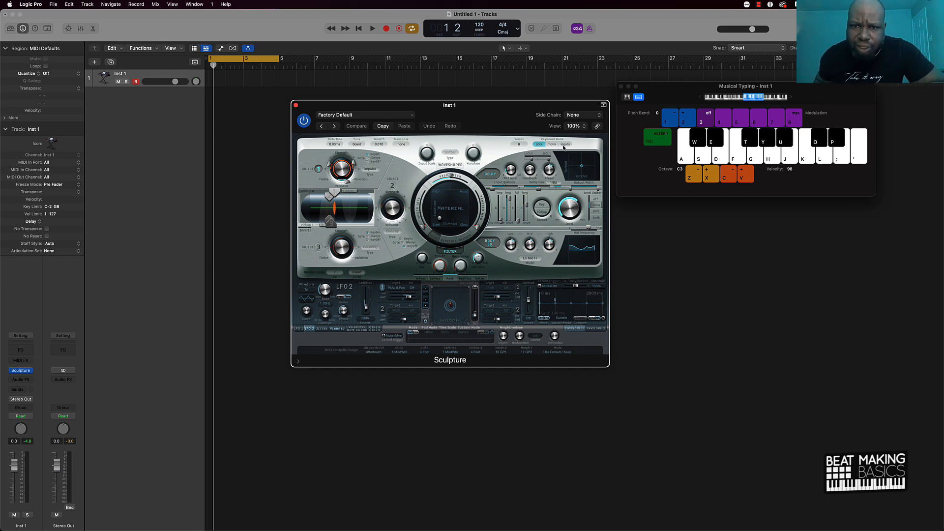
mouse_move(518, 145)
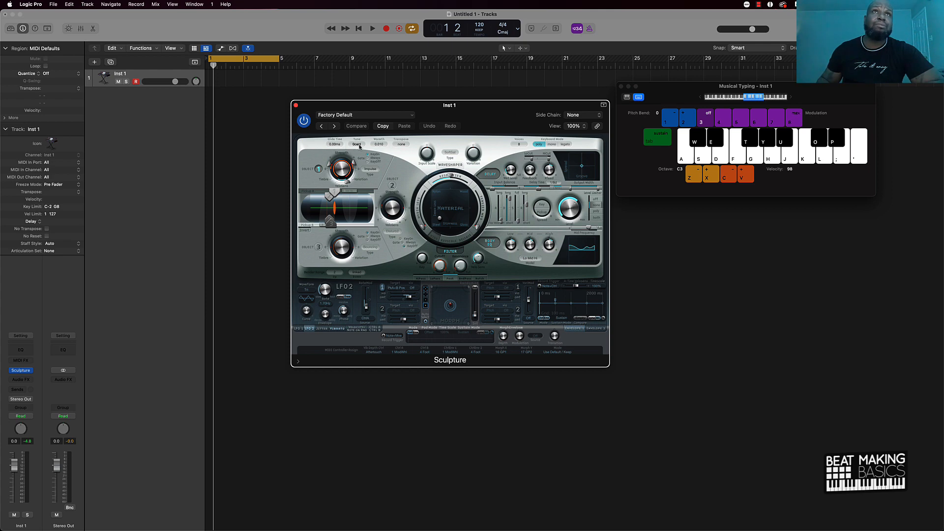
mouse_move(405, 149)
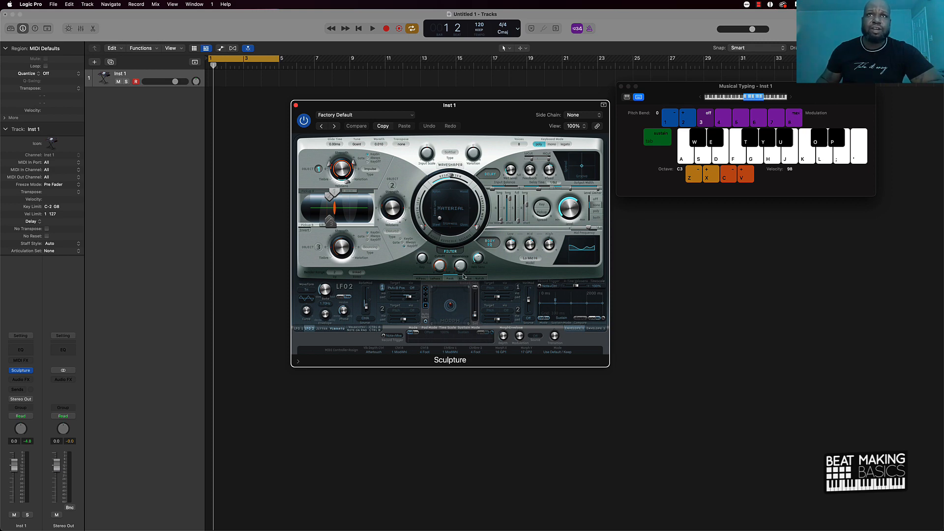
mouse_move(456, 320)
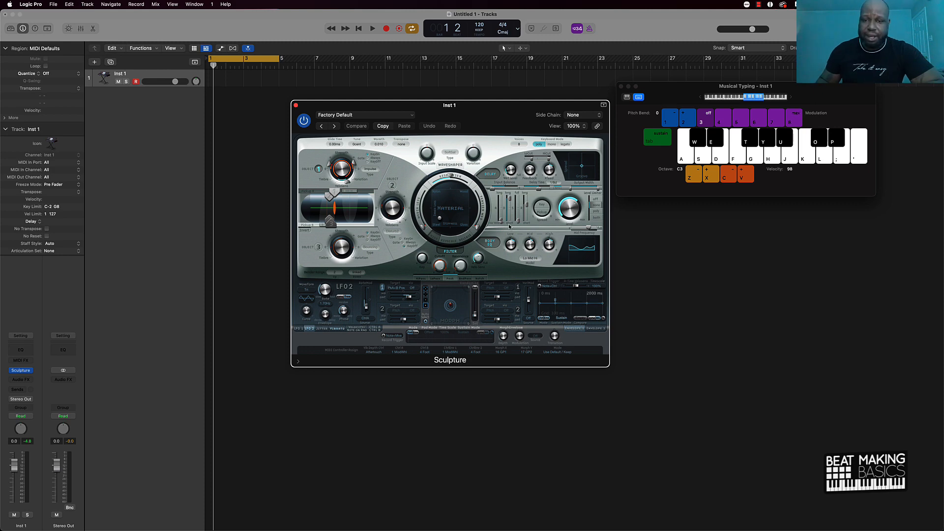
mouse_move(500, 304)
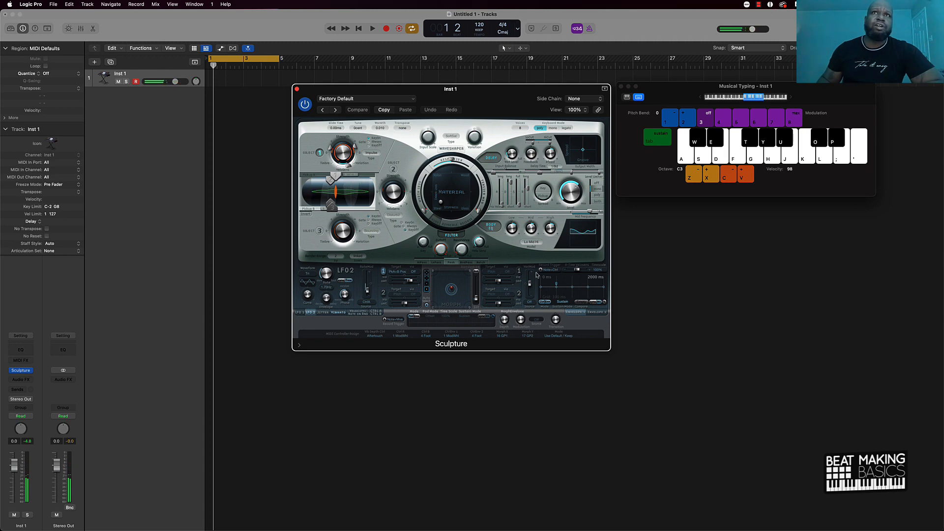
Make the first parameter edit to Sculpture's Factory Default patch.
click(357, 109)
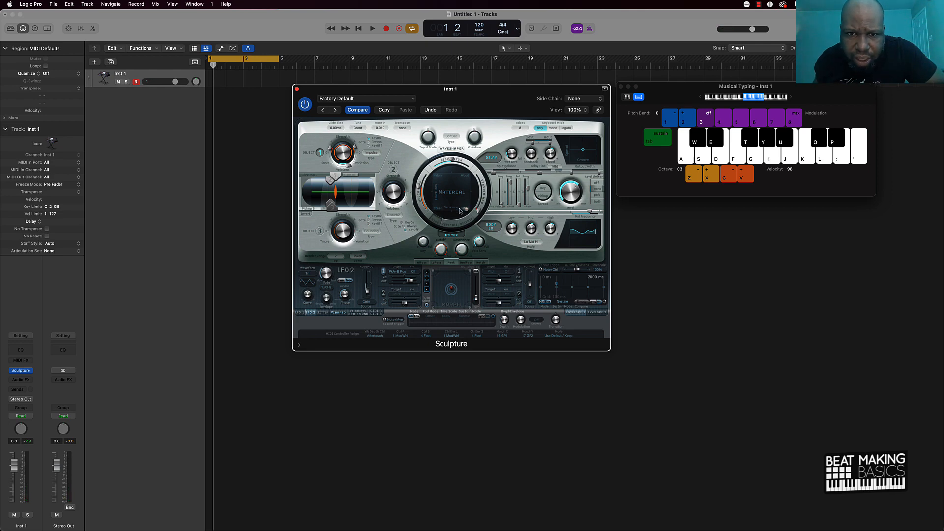
mouse_move(460, 210)
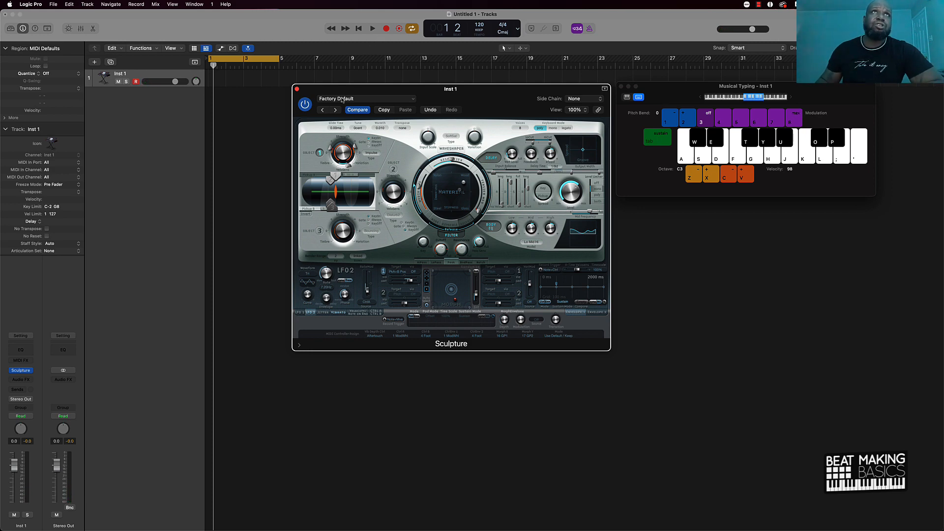
Save the reshaped Sculpture sound as user preset 'Trap Bell 001'.
click(366, 99)
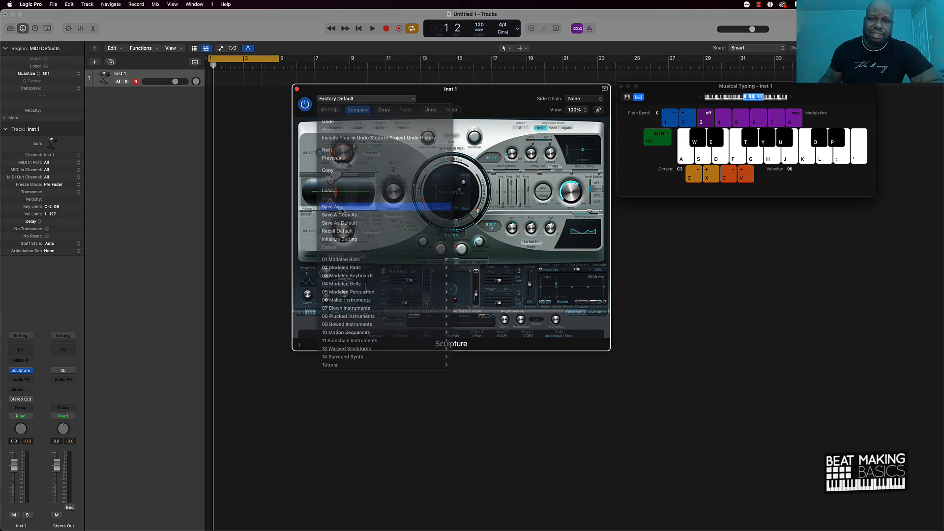
click(331, 207)
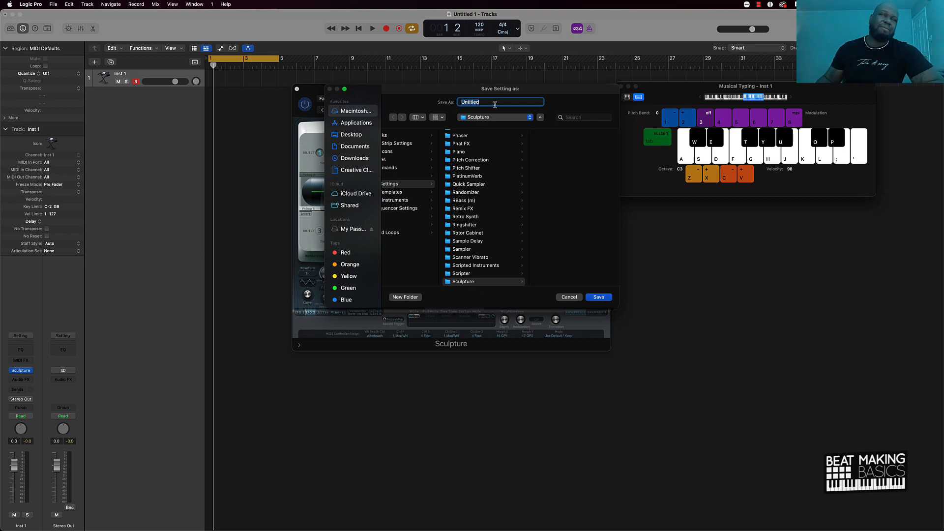
text(T)
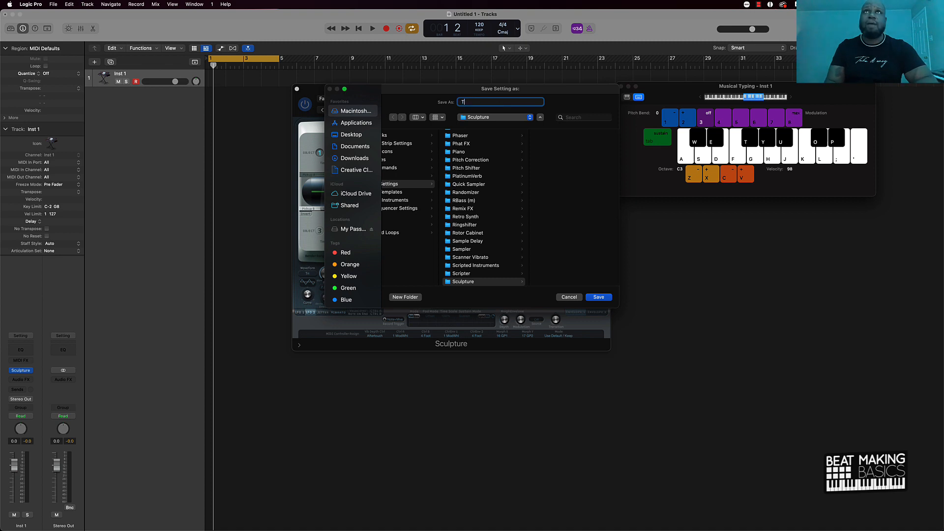
text(rap Bell 00)
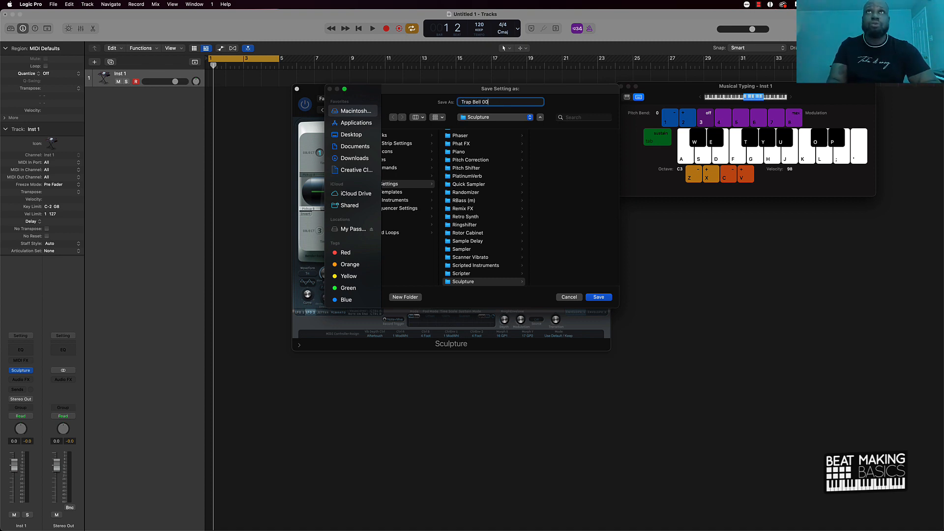
click(598, 297)
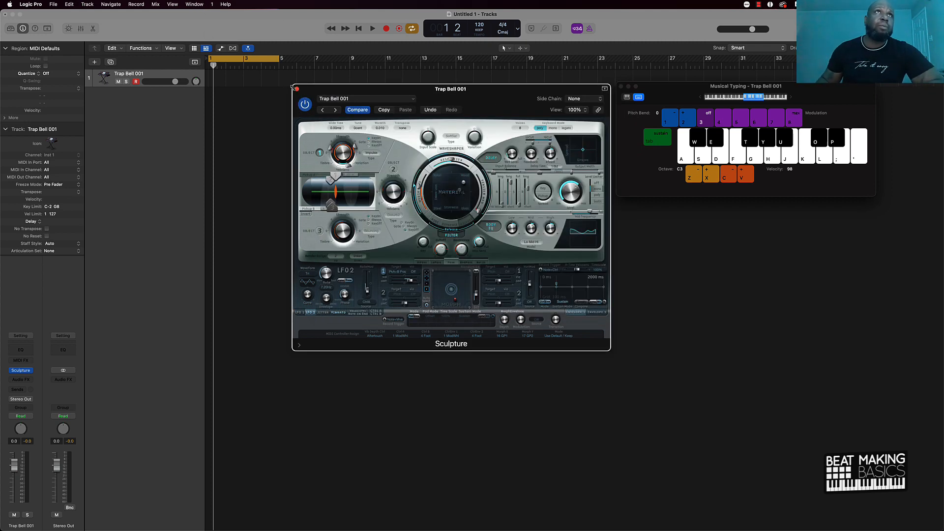
Create a fresh stereo Sculpture track and show its settings list with Trap Bell 001.
click(296, 89)
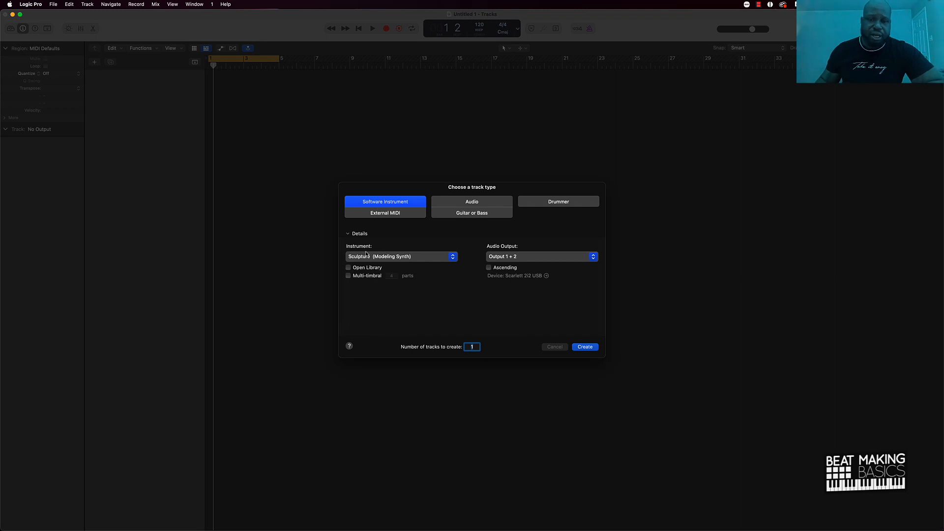
click(401, 257)
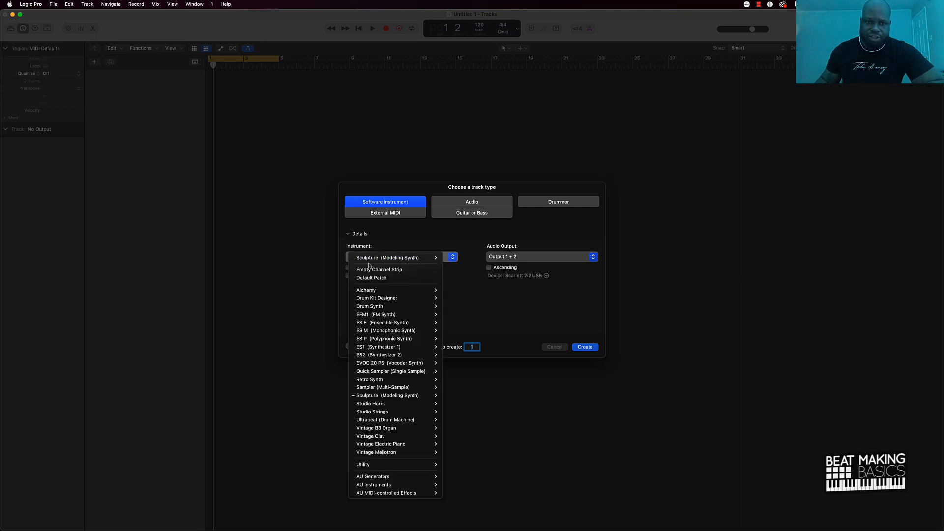
mouse_move(394, 395)
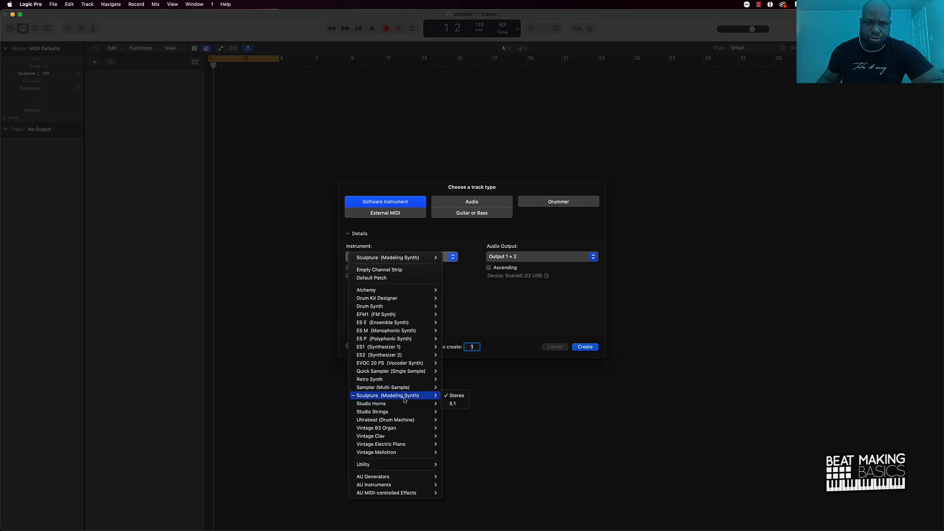
click(391, 395)
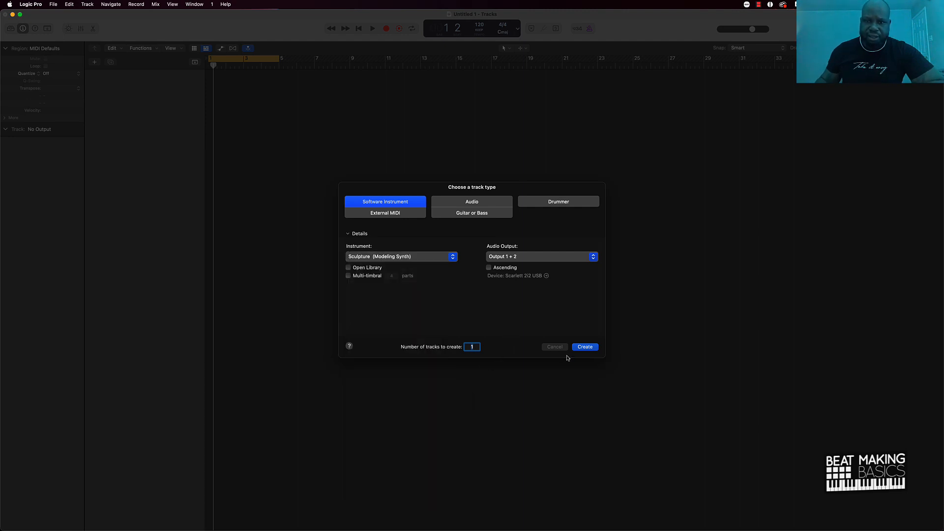
click(584, 347)
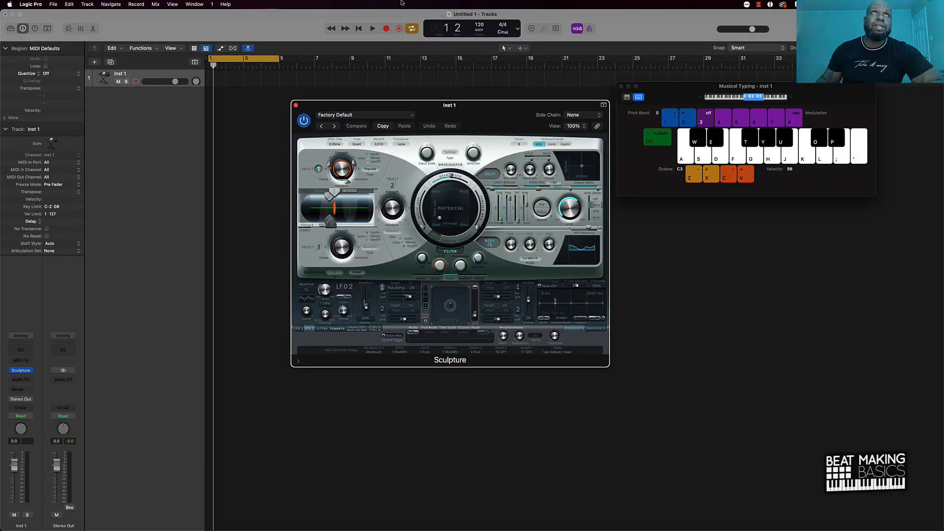
click(364, 115)
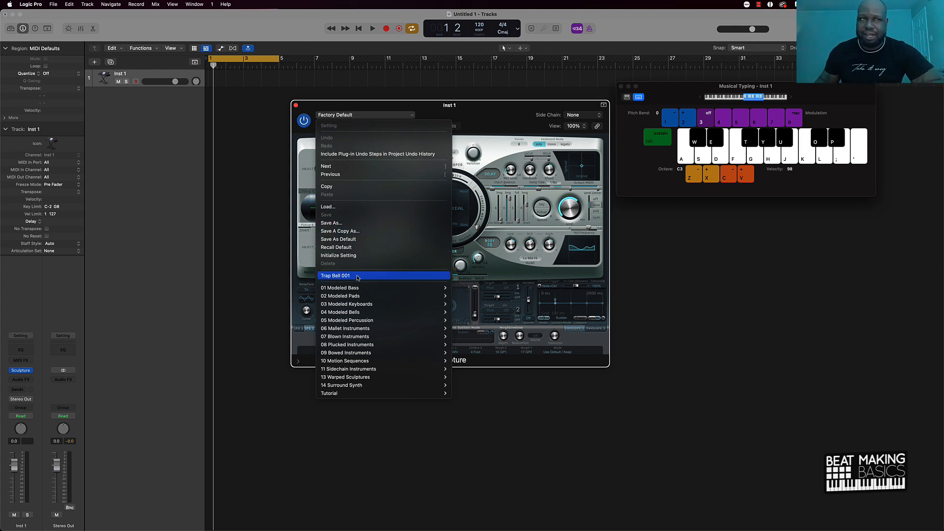
mouse_move(348, 344)
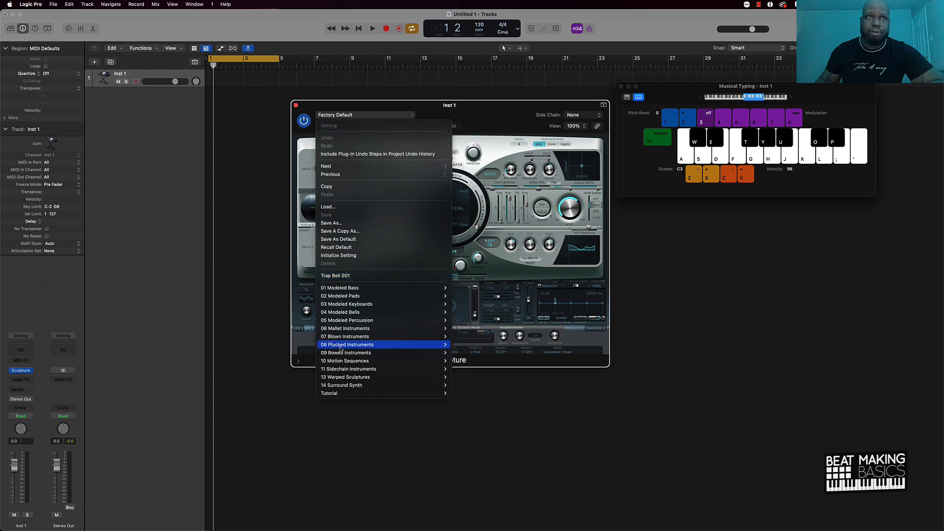
mouse_move(336, 275)
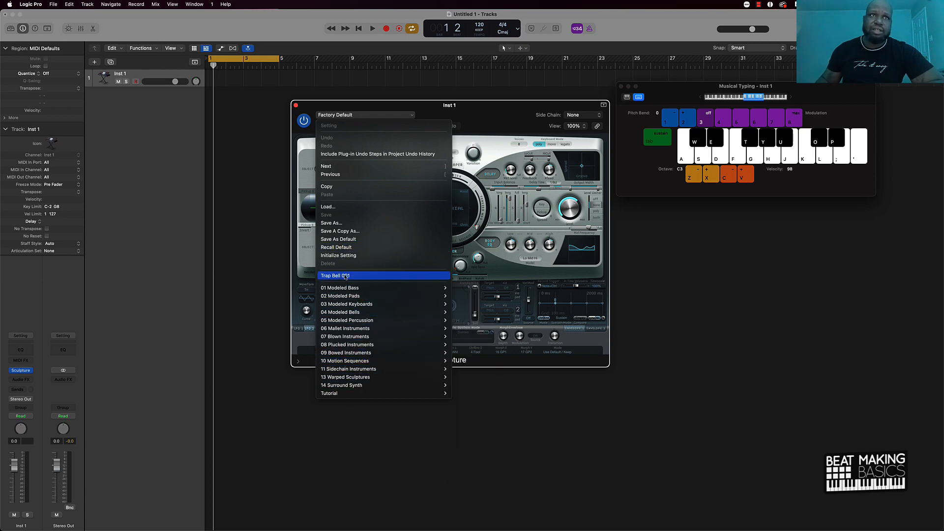
Load the Trap Bell 001 preset onto the new track and drag a Sculpture control.
click(335, 276)
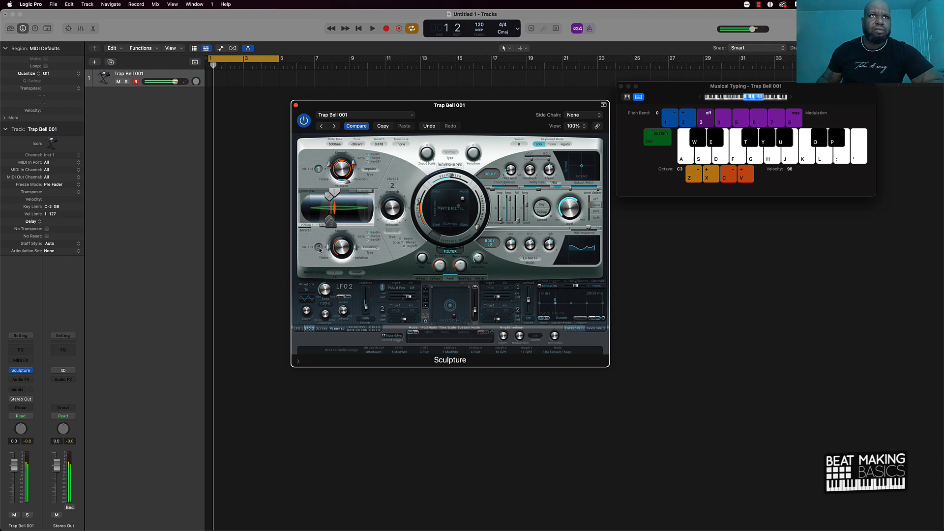
drag(339, 247, 338, 238)
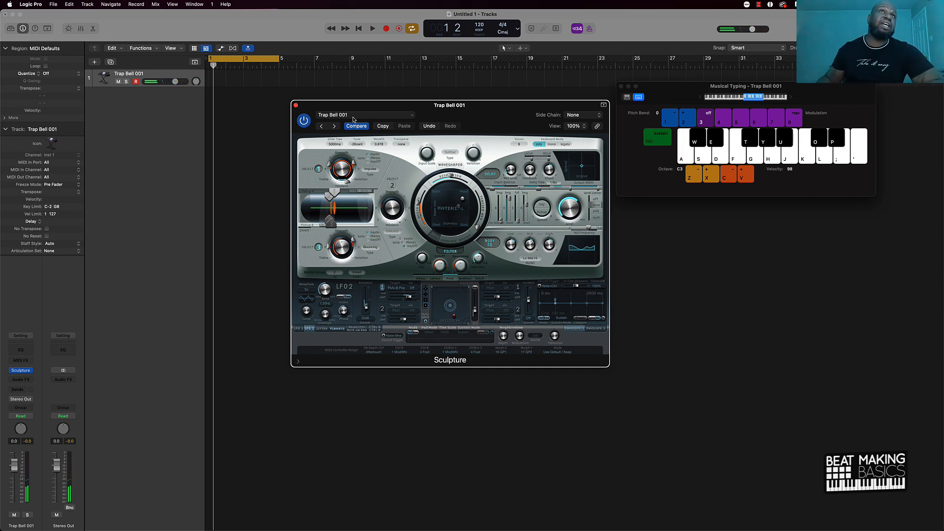
Save the current Sculpture sound as user preset 'Trap Bell 002'.
click(365, 114)
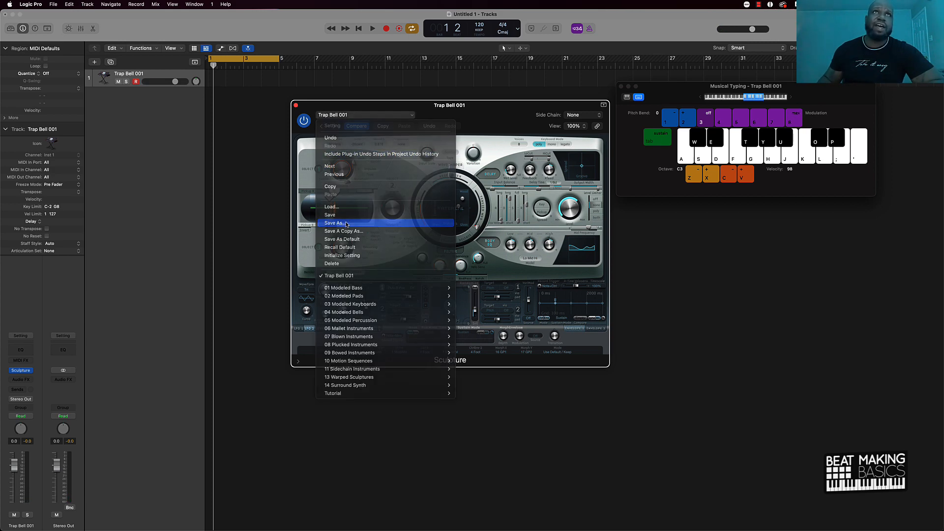
click(334, 223)
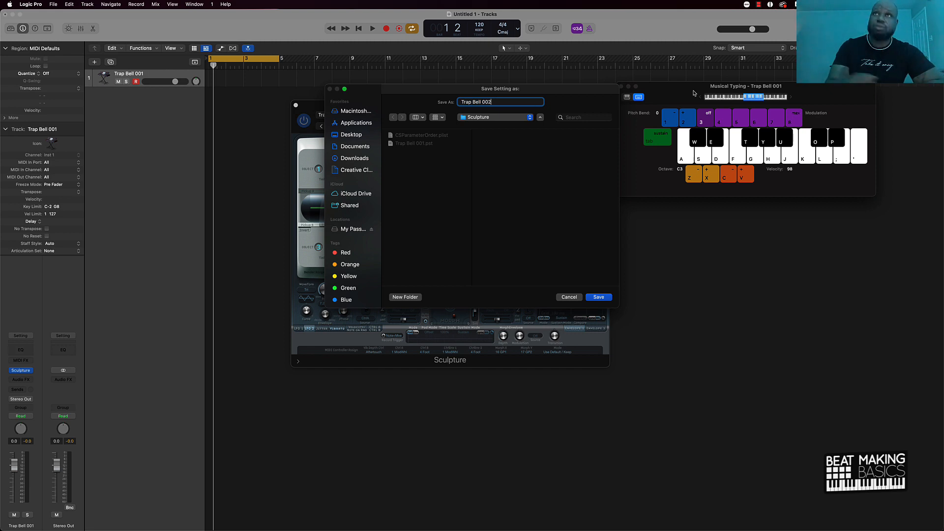
click(598, 297)
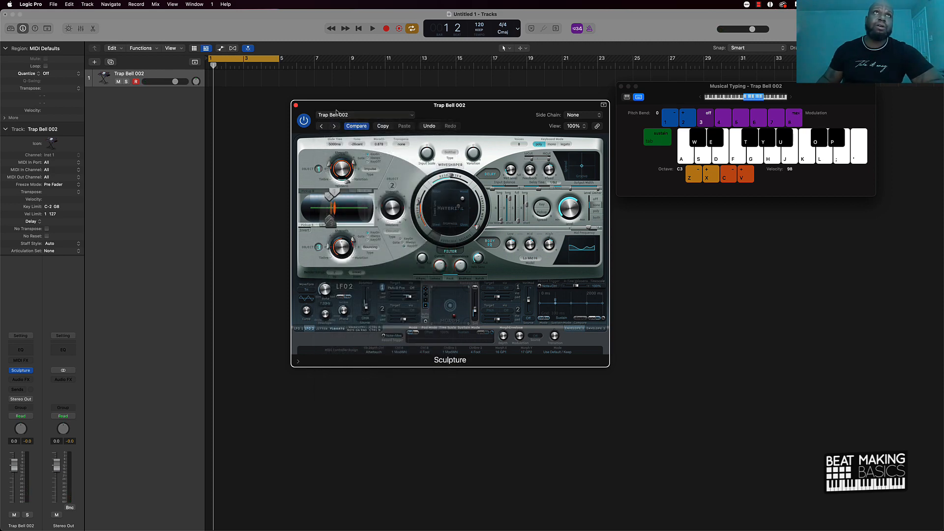
click(295, 105)
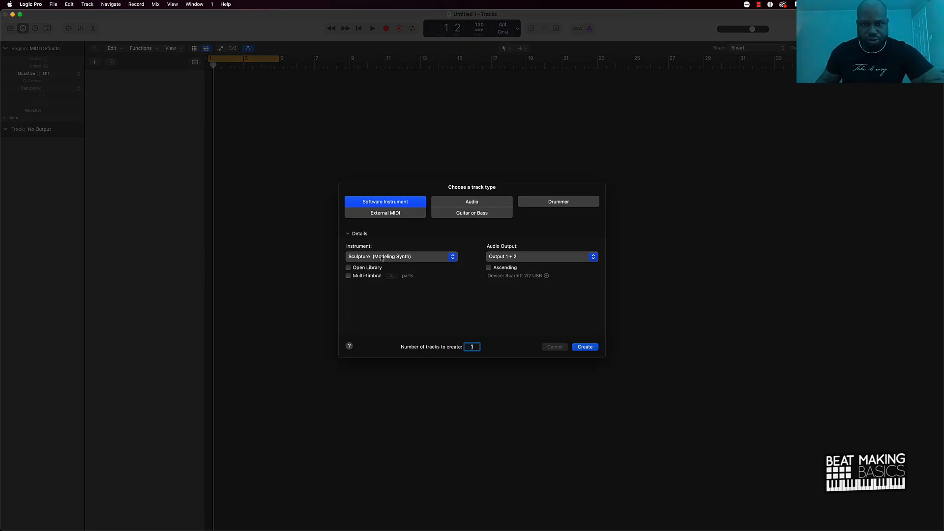
Create a new Sculpture track and load the 02 Modeled Pads > Ambient Light preset.
click(584, 346)
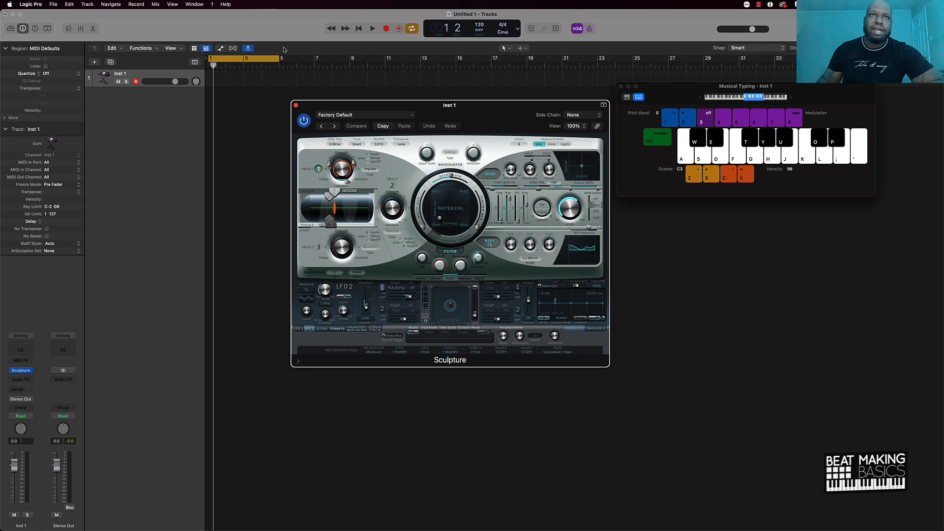
click(364, 115)
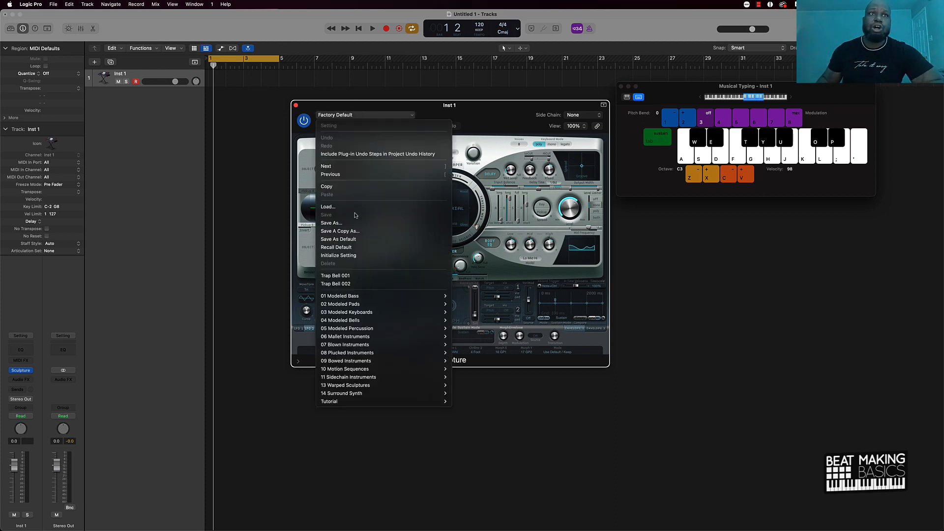
mouse_move(340, 296)
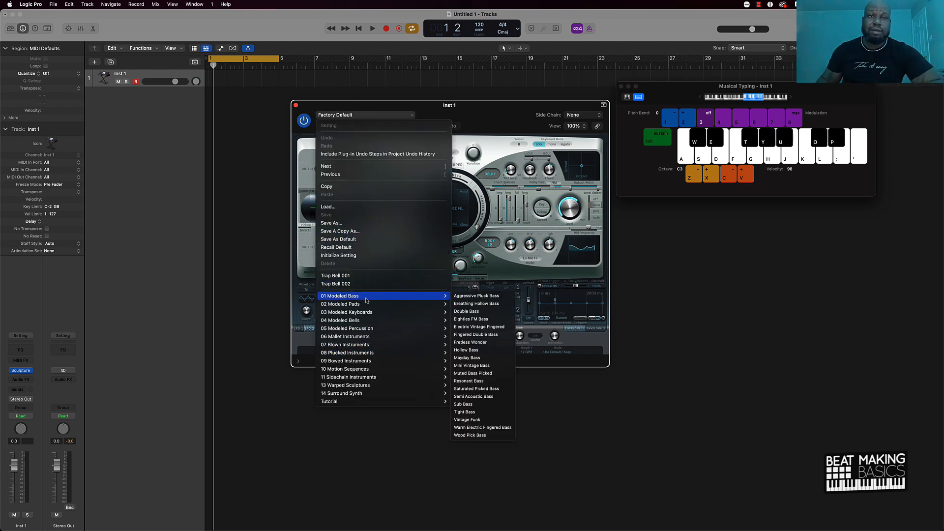
mouse_move(340, 304)
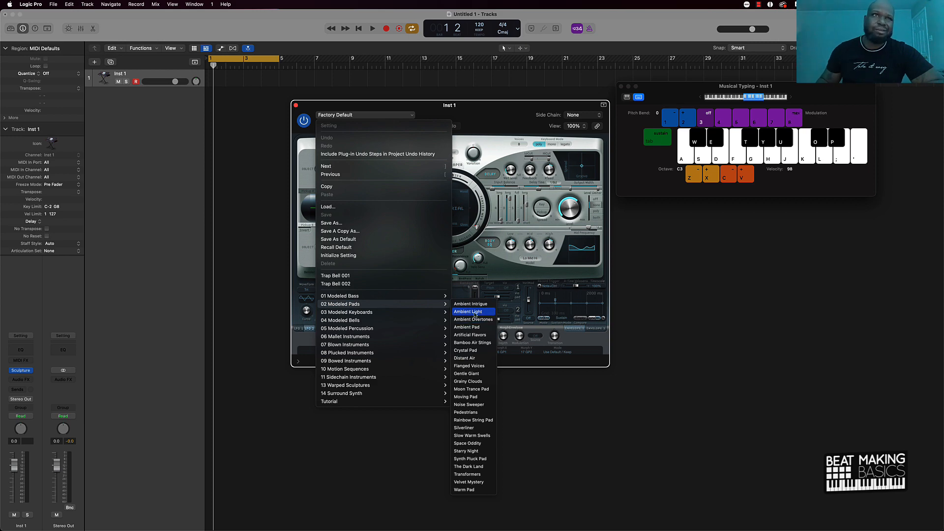
click(469, 311)
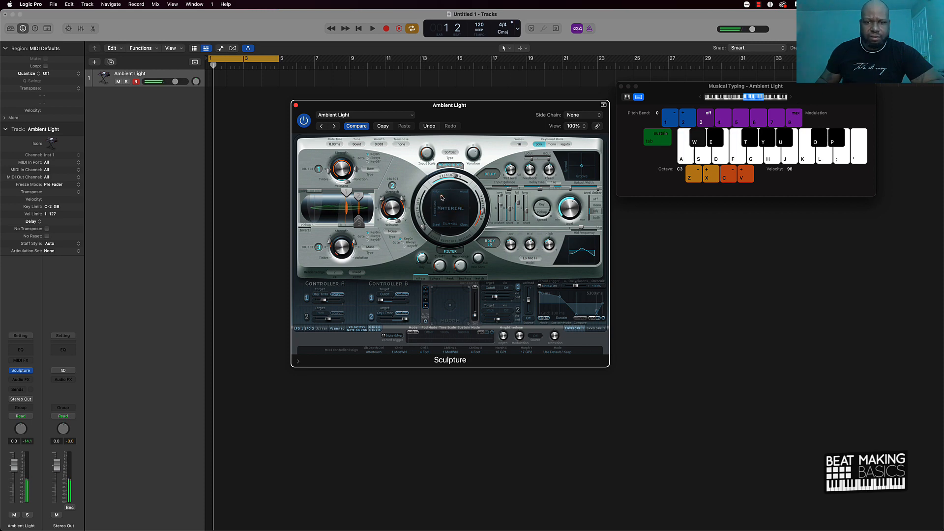
drag(449, 207, 424, 222)
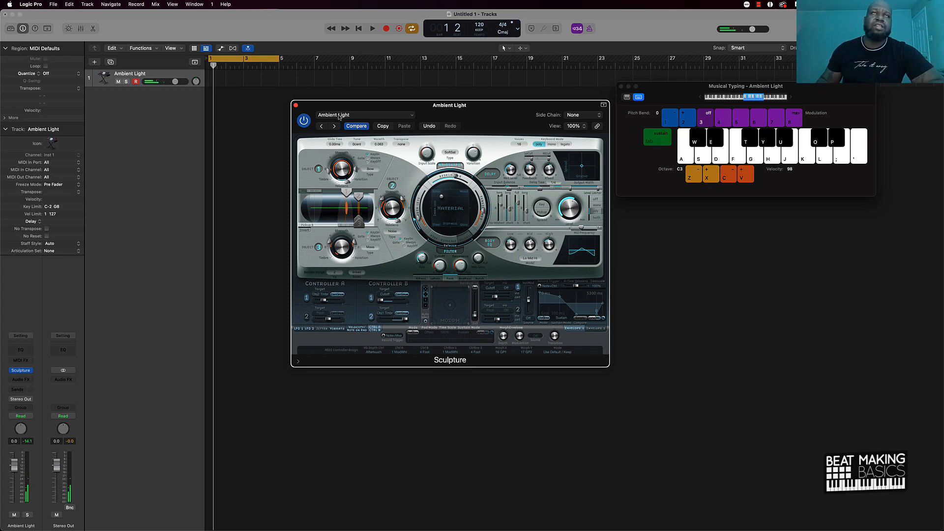
Save the Ambient Light sound as user preset 'Trap Air Pad'.
click(365, 115)
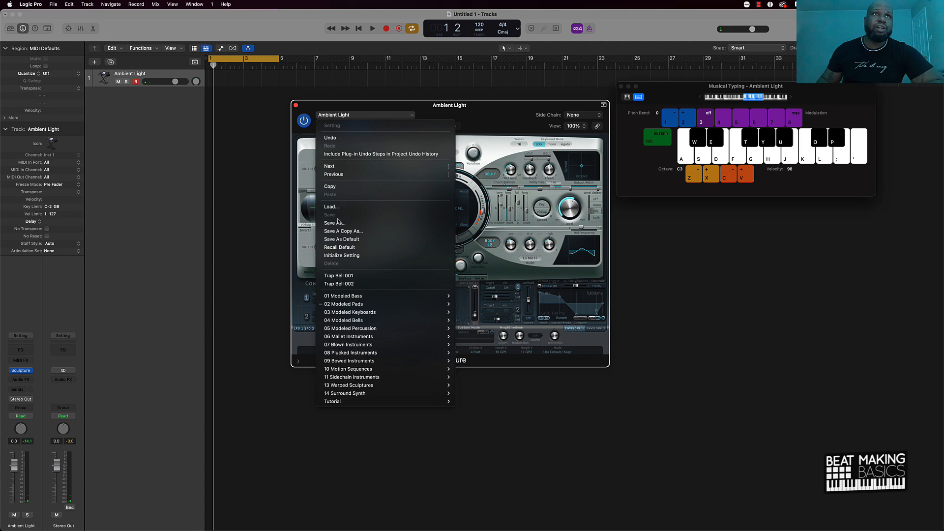
click(334, 223)
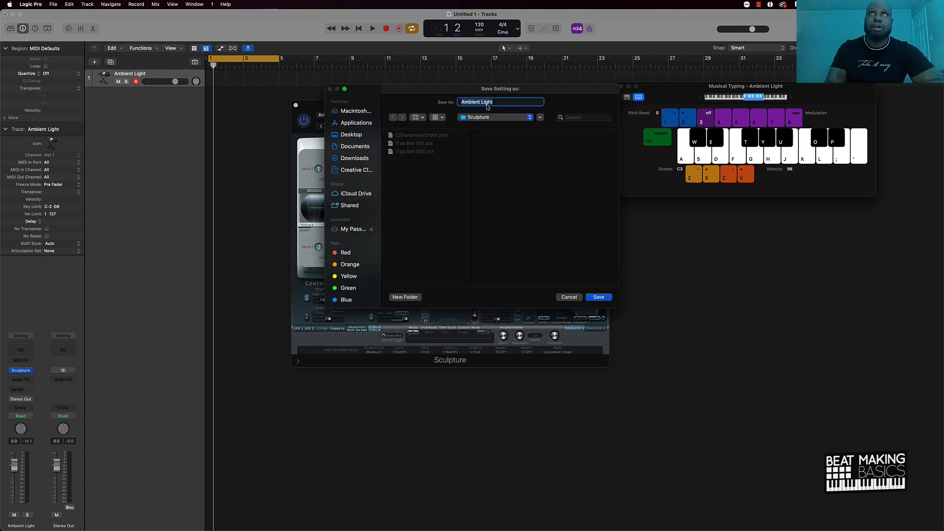
text(Trap)
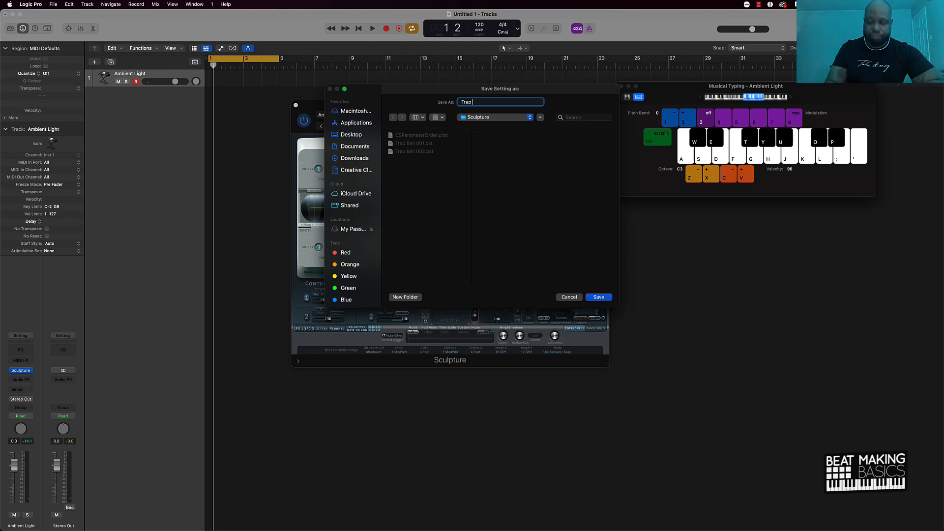
text(Air Pad)
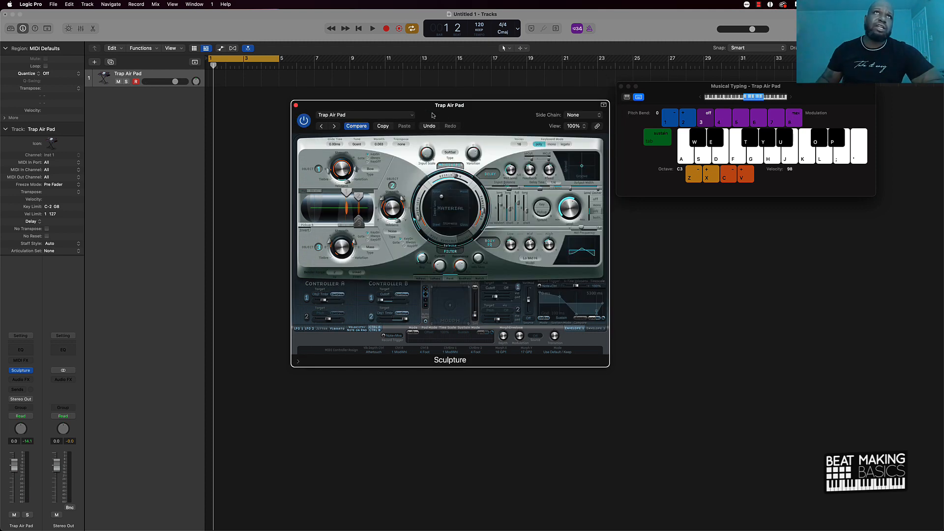
Browse the Sculpture factory categories and load 03 Modeled Keyboards > Bright Keys.
click(365, 115)
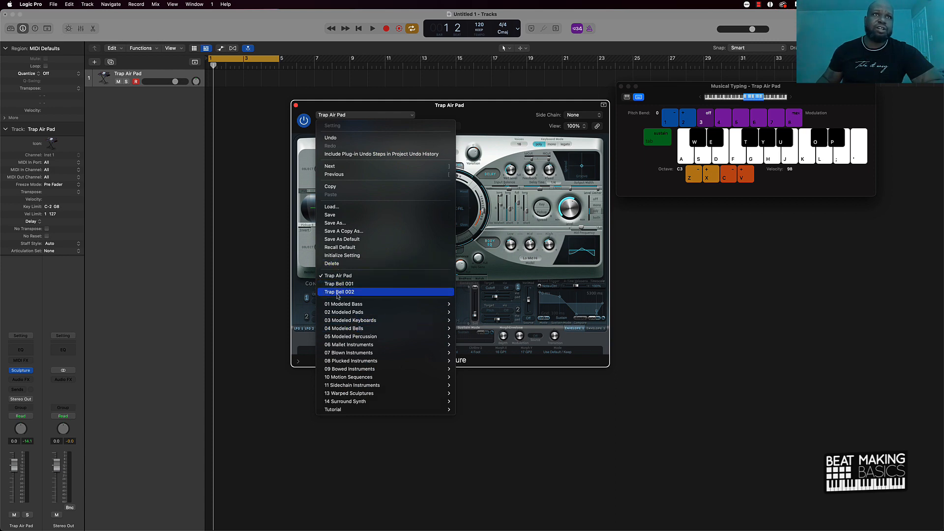
click(339, 291)
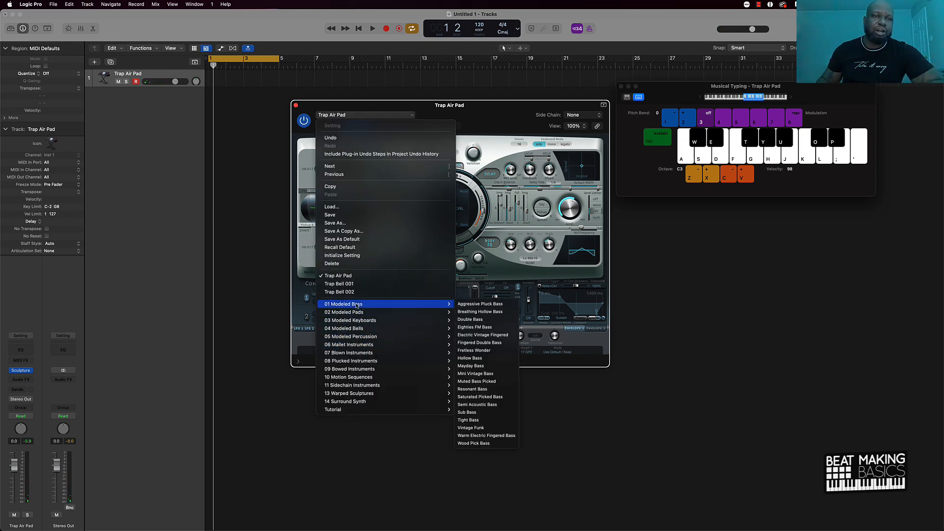
mouse_move(351, 336)
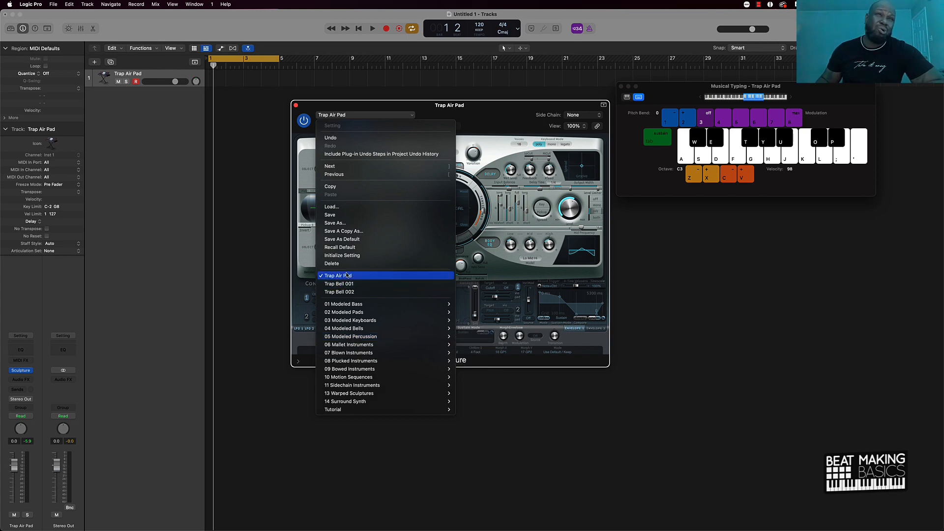
mouse_move(343, 311)
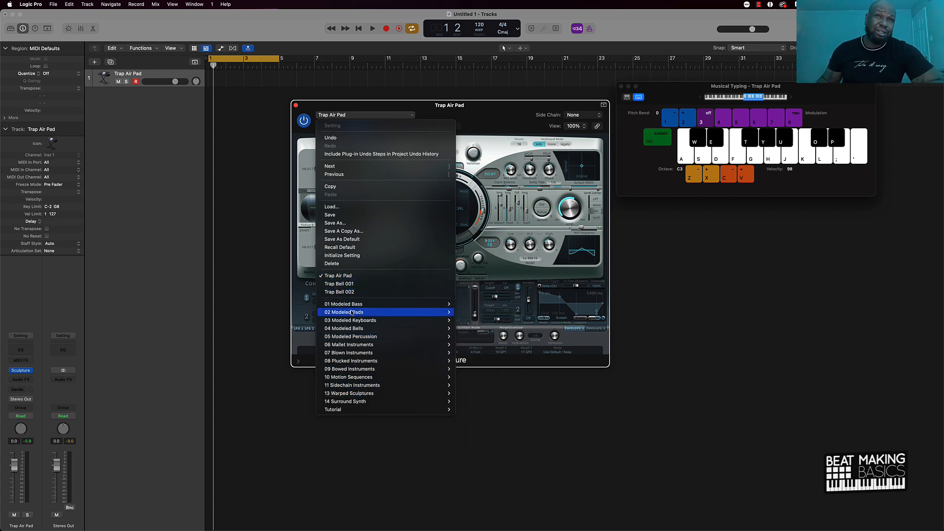
mouse_move(359, 352)
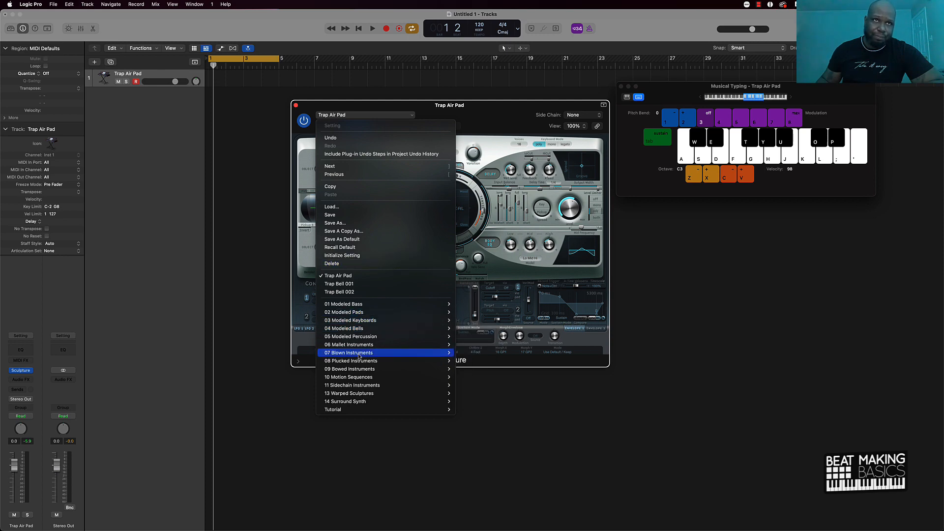
mouse_move(351, 320)
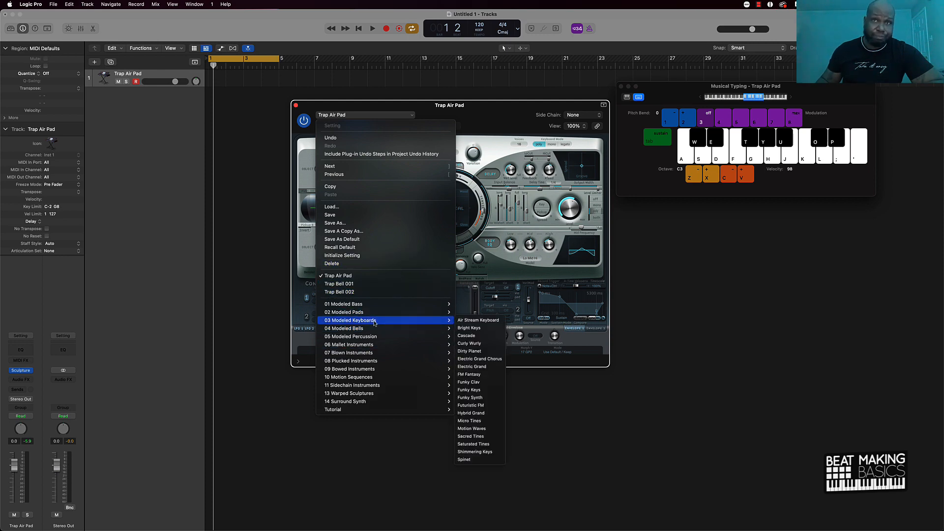
click(469, 327)
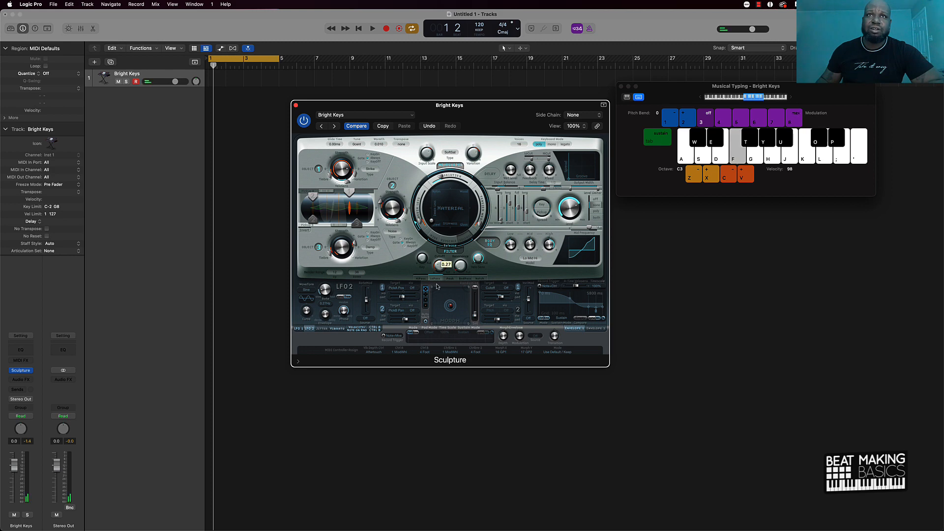
Tweak a Bright Keys parameter, audition it, and reopen the Sculpture settings list.
drag(446, 268, 446, 253)
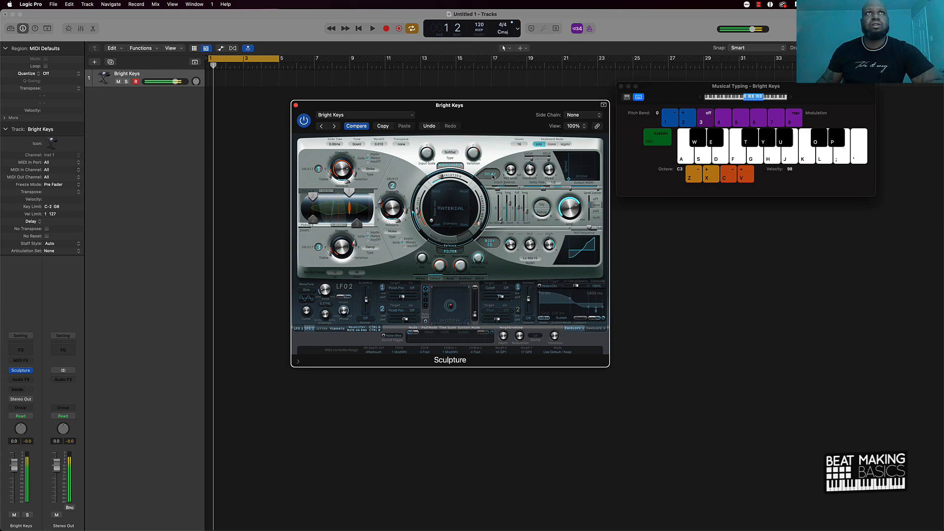
mouse_move(373, 107)
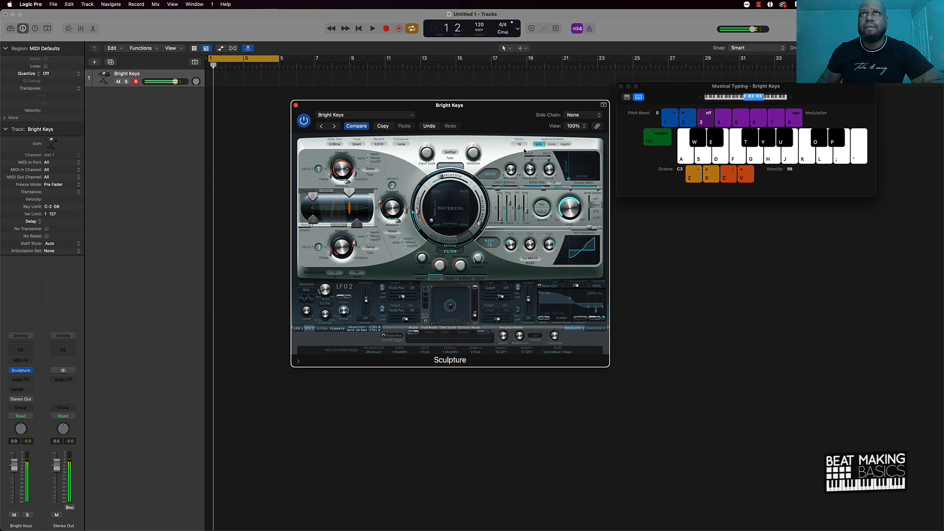
click(733, 145)
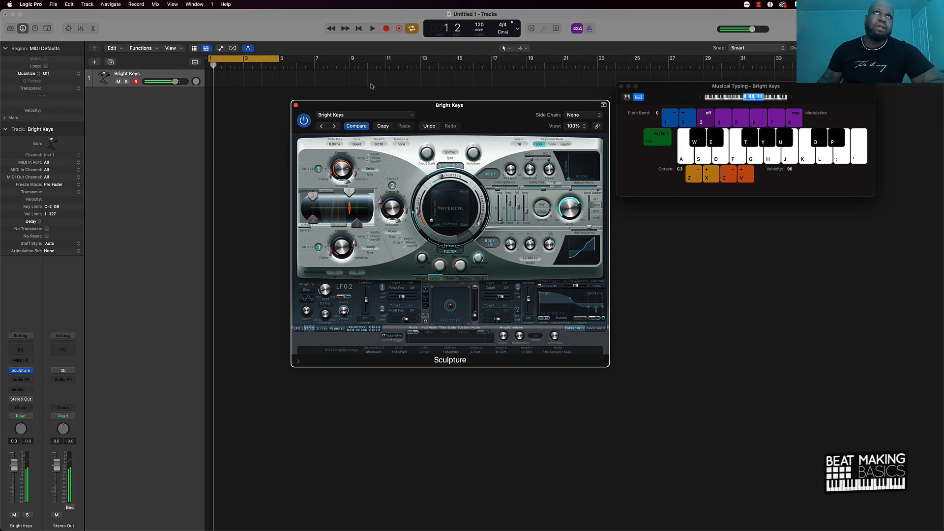
click(365, 115)
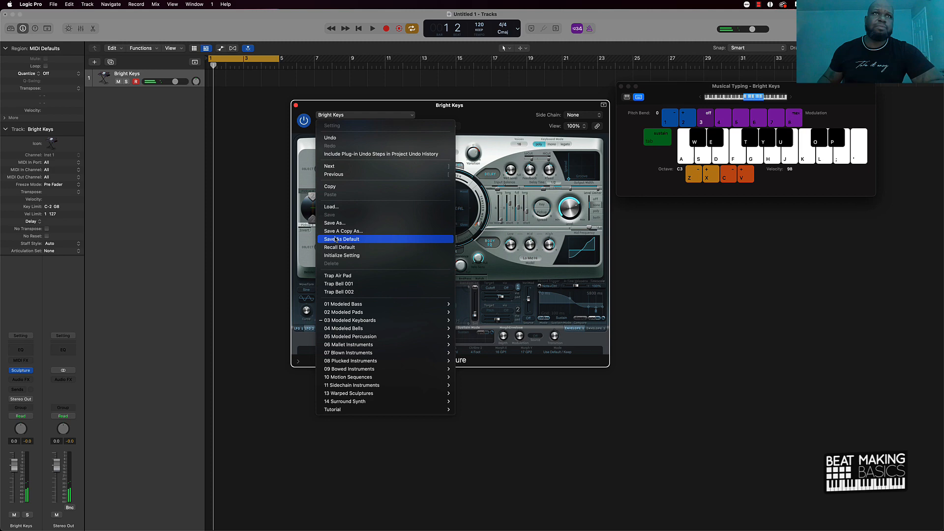
Save the current Sculpture sound as a new user preset named 'Trap Pluck'.
click(344, 239)
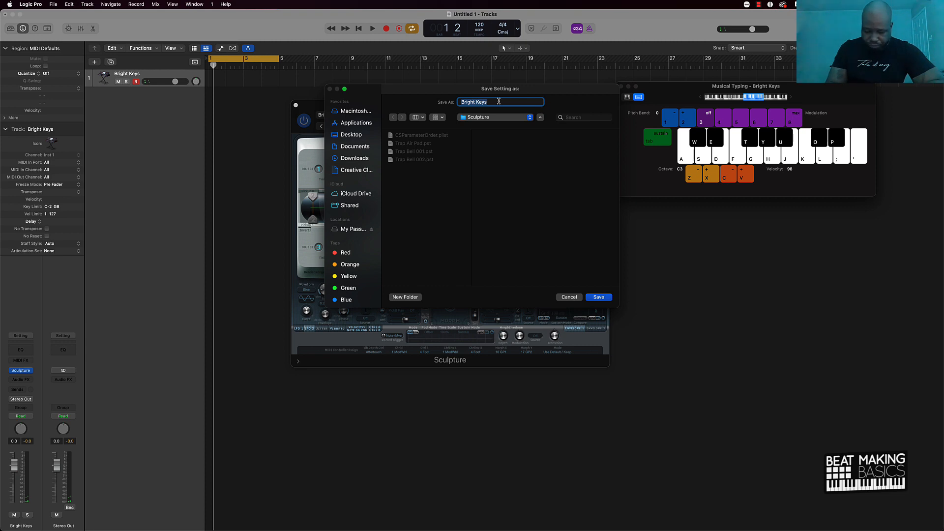
text(Trap Pluck)
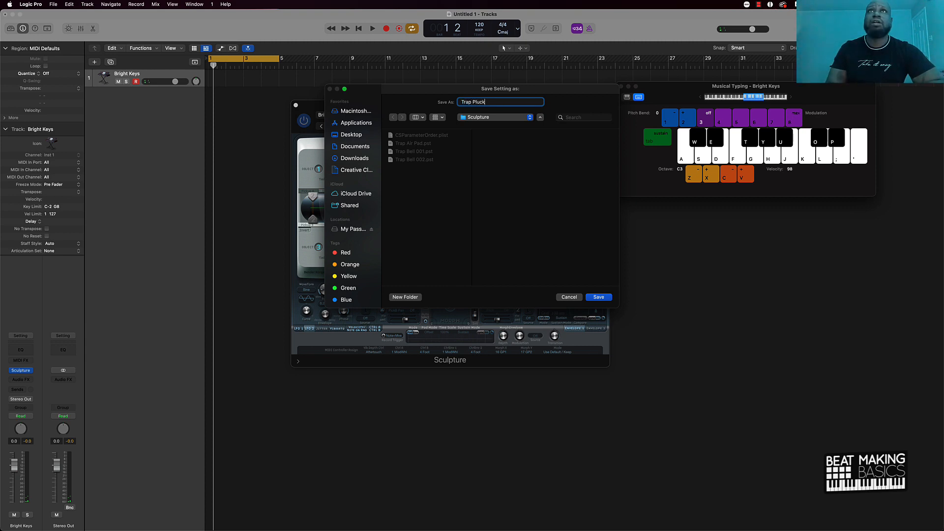
click(598, 297)
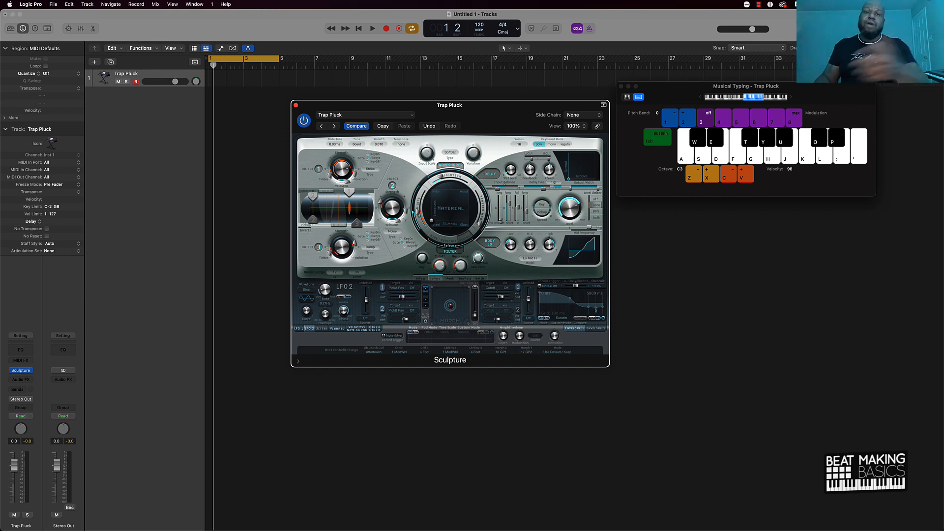
mouse_move(381, 107)
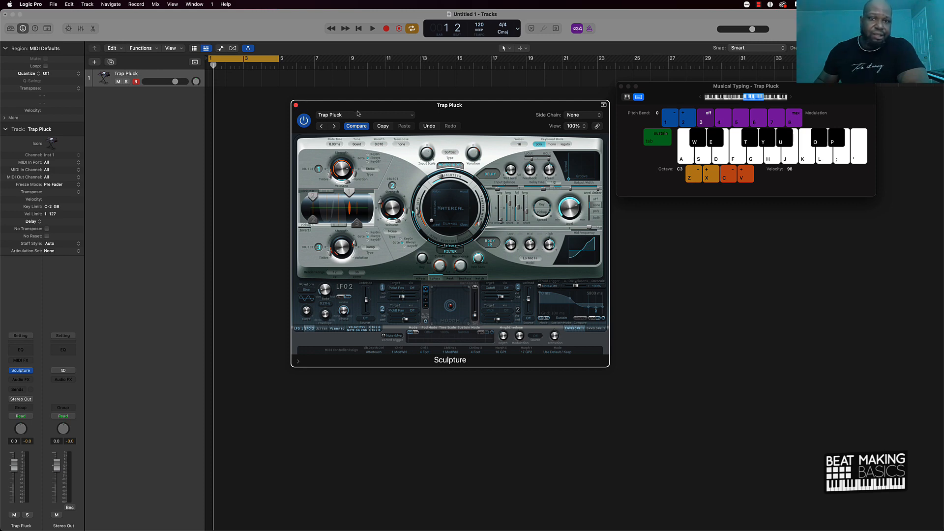
Drag the Trap Pluck Sculpture window slightly further left.
drag(449, 105, 413, 102)
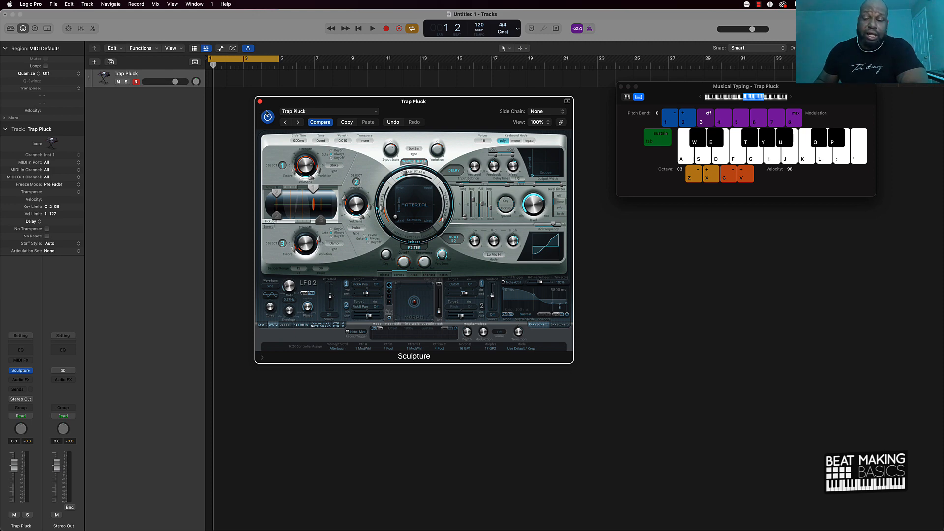
mouse_move(464, 203)
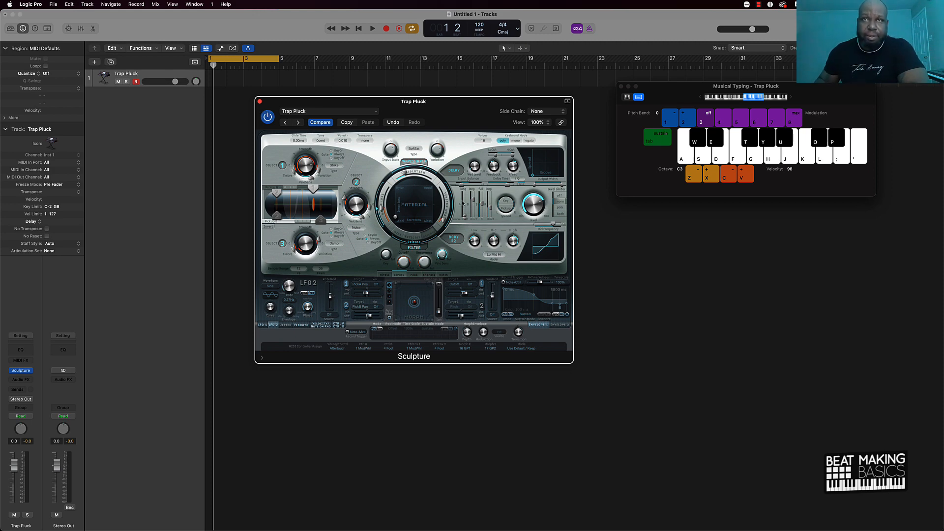
mouse_move(571, 220)
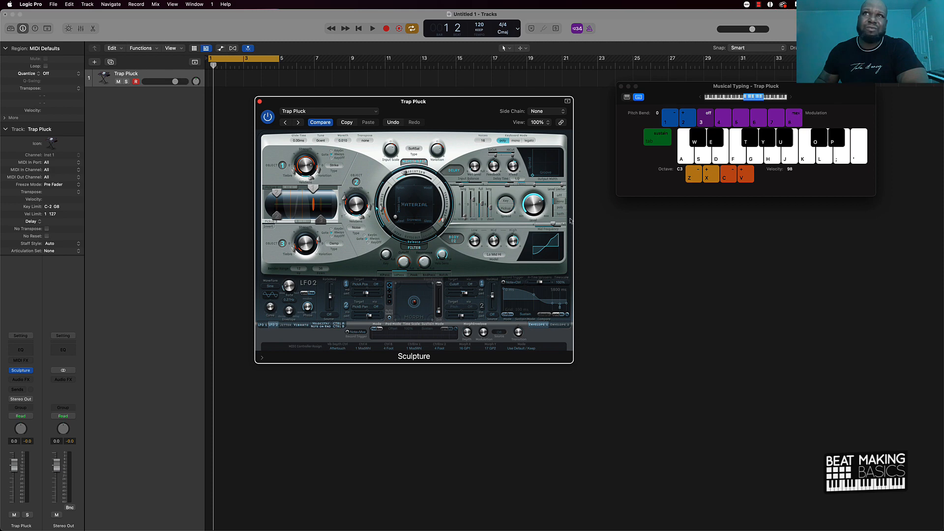
mouse_move(526, 267)
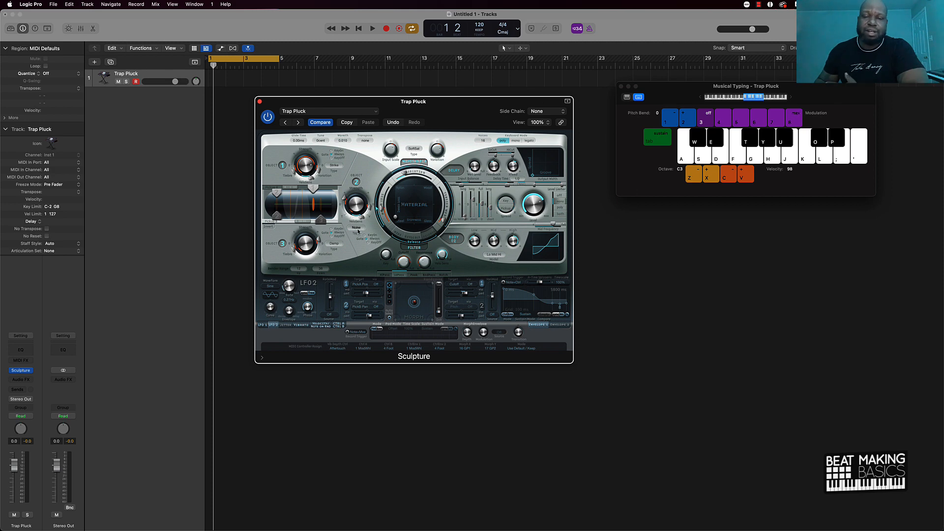
mouse_move(487, 212)
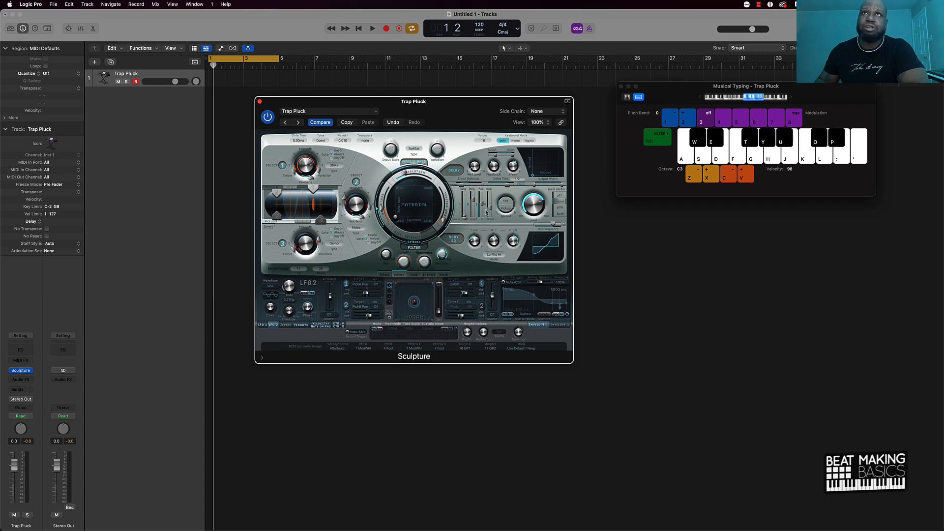
mouse_move(500, 249)
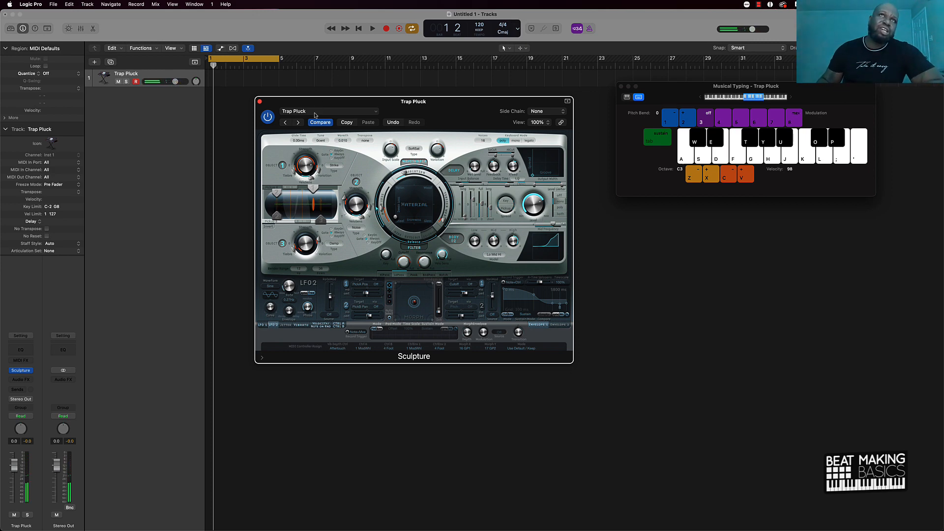
Re-save the Sculpture preset under the same name, 'Trap Pluck'.
click(329, 111)
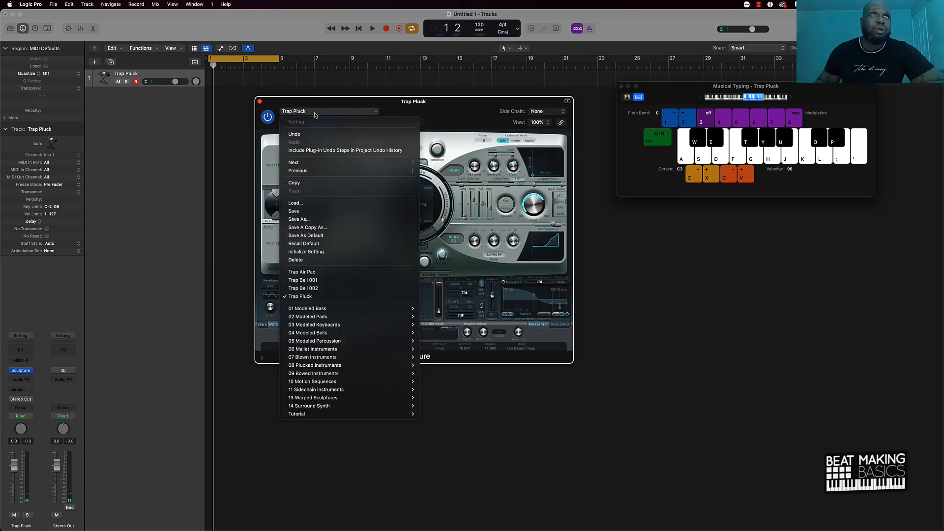
mouse_move(294, 212)
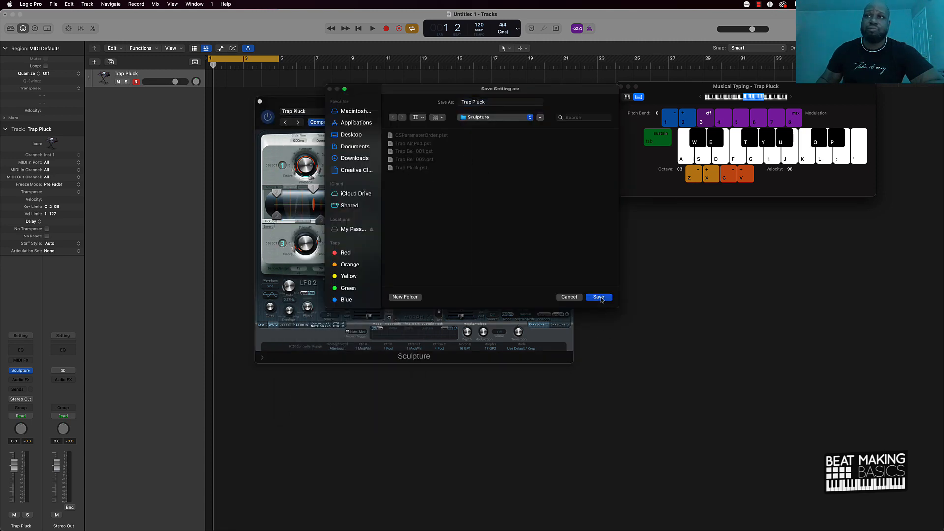
click(599, 297)
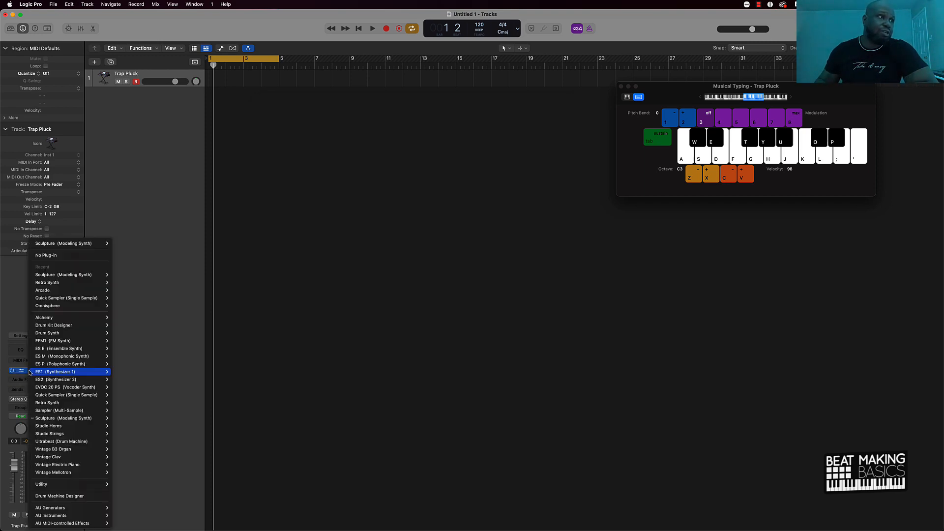
mouse_move(69, 403)
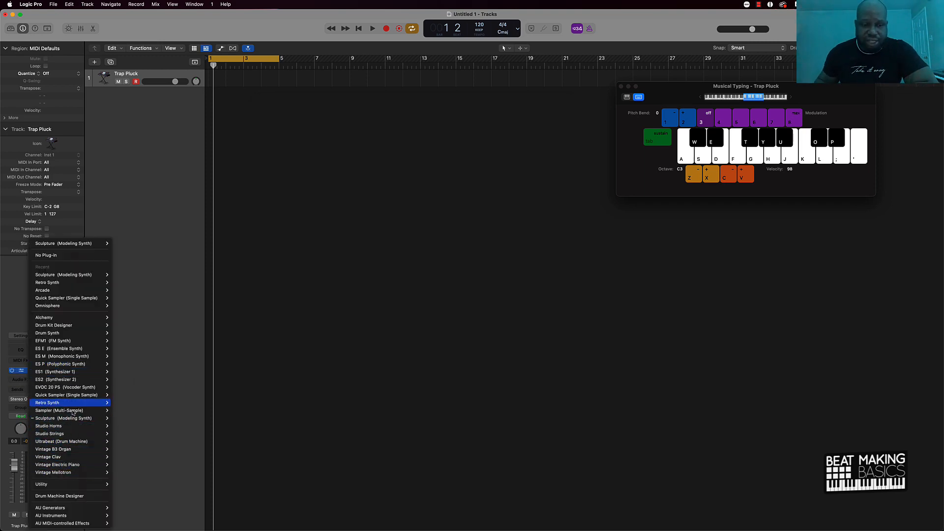
mouse_move(57, 340)
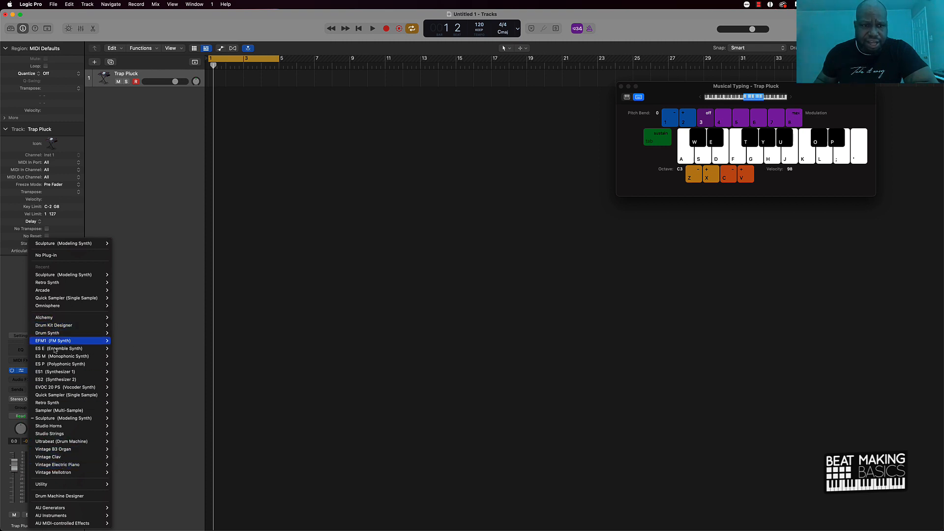
mouse_move(66, 395)
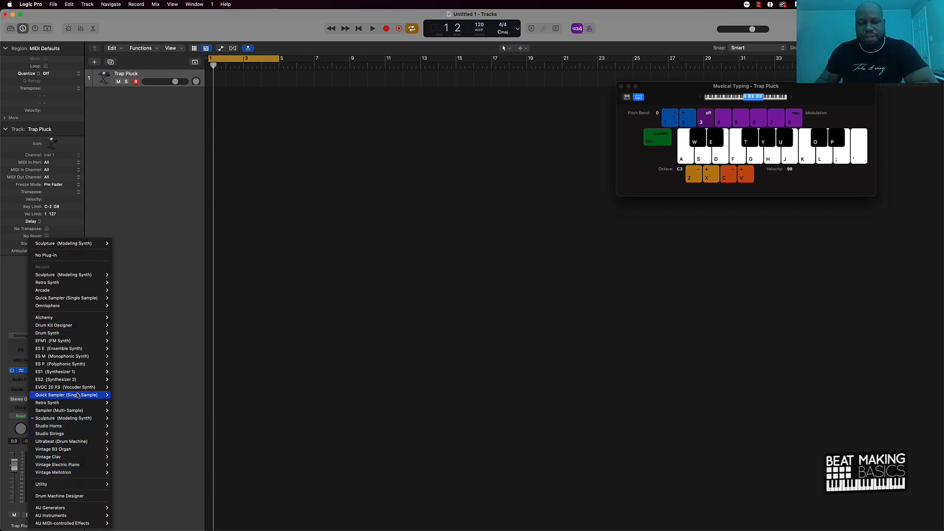
mouse_move(60, 456)
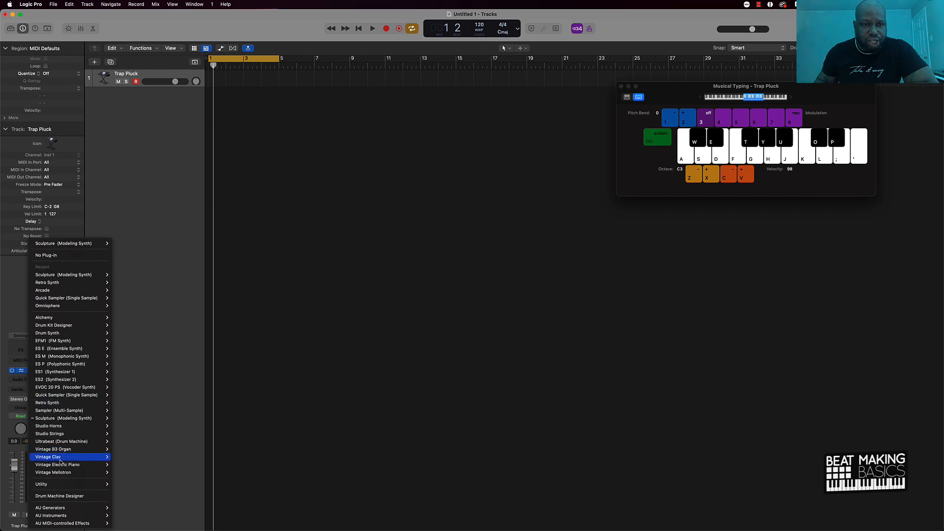
mouse_move(68, 394)
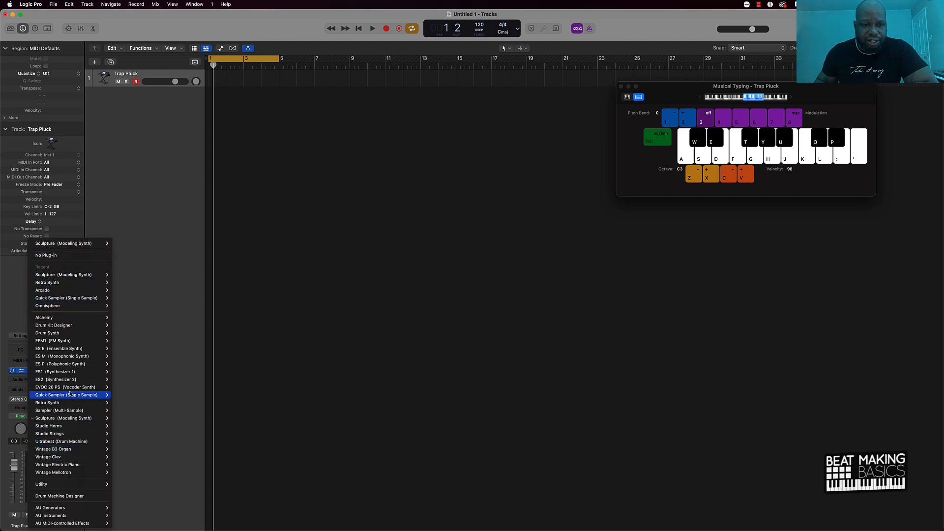
mouse_move(67, 387)
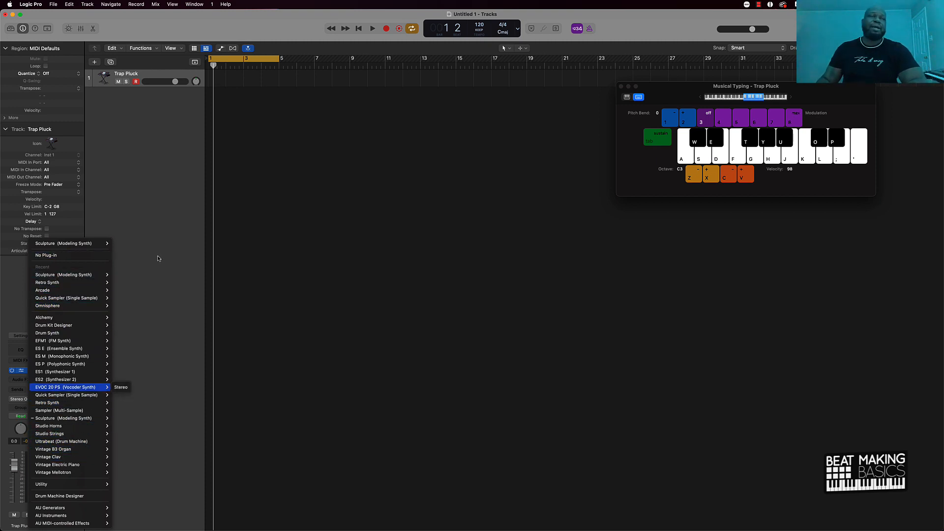